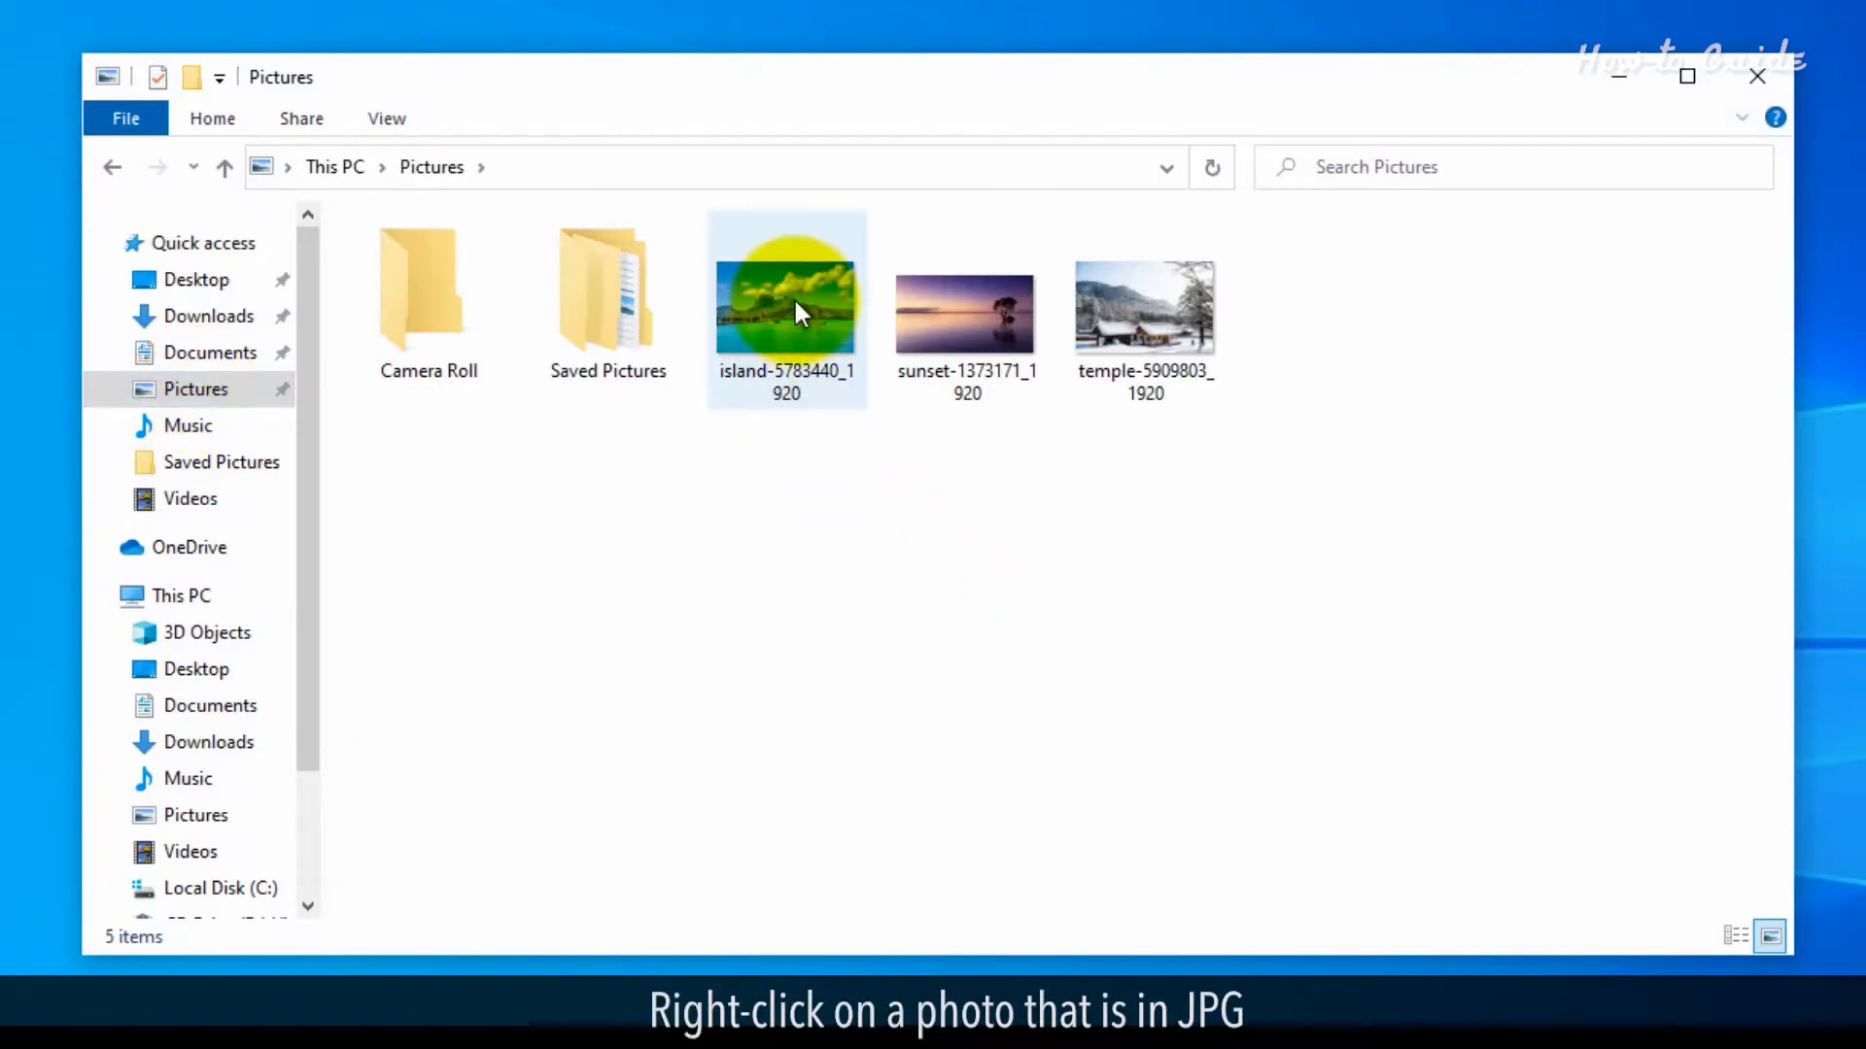
Step: Open the island JPG from Pictures in the Photos app via Open with
click(787, 307)
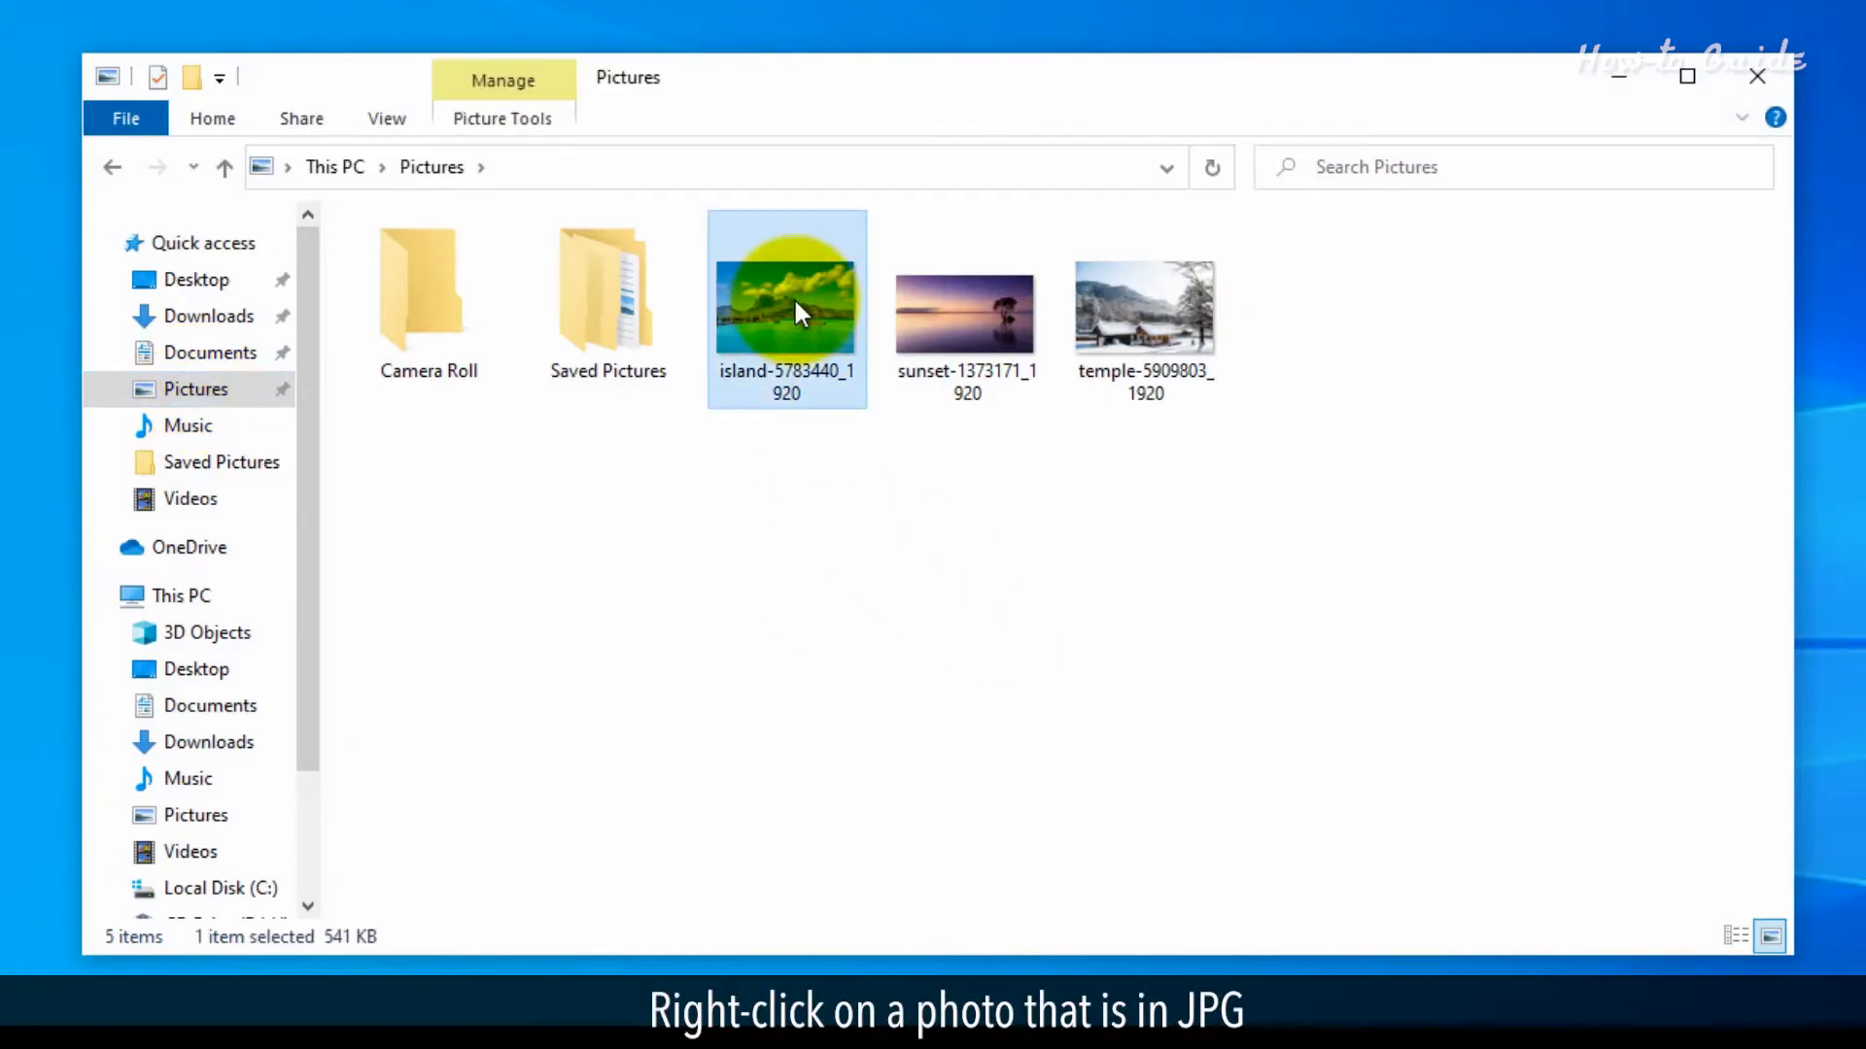
right_click(787, 282)
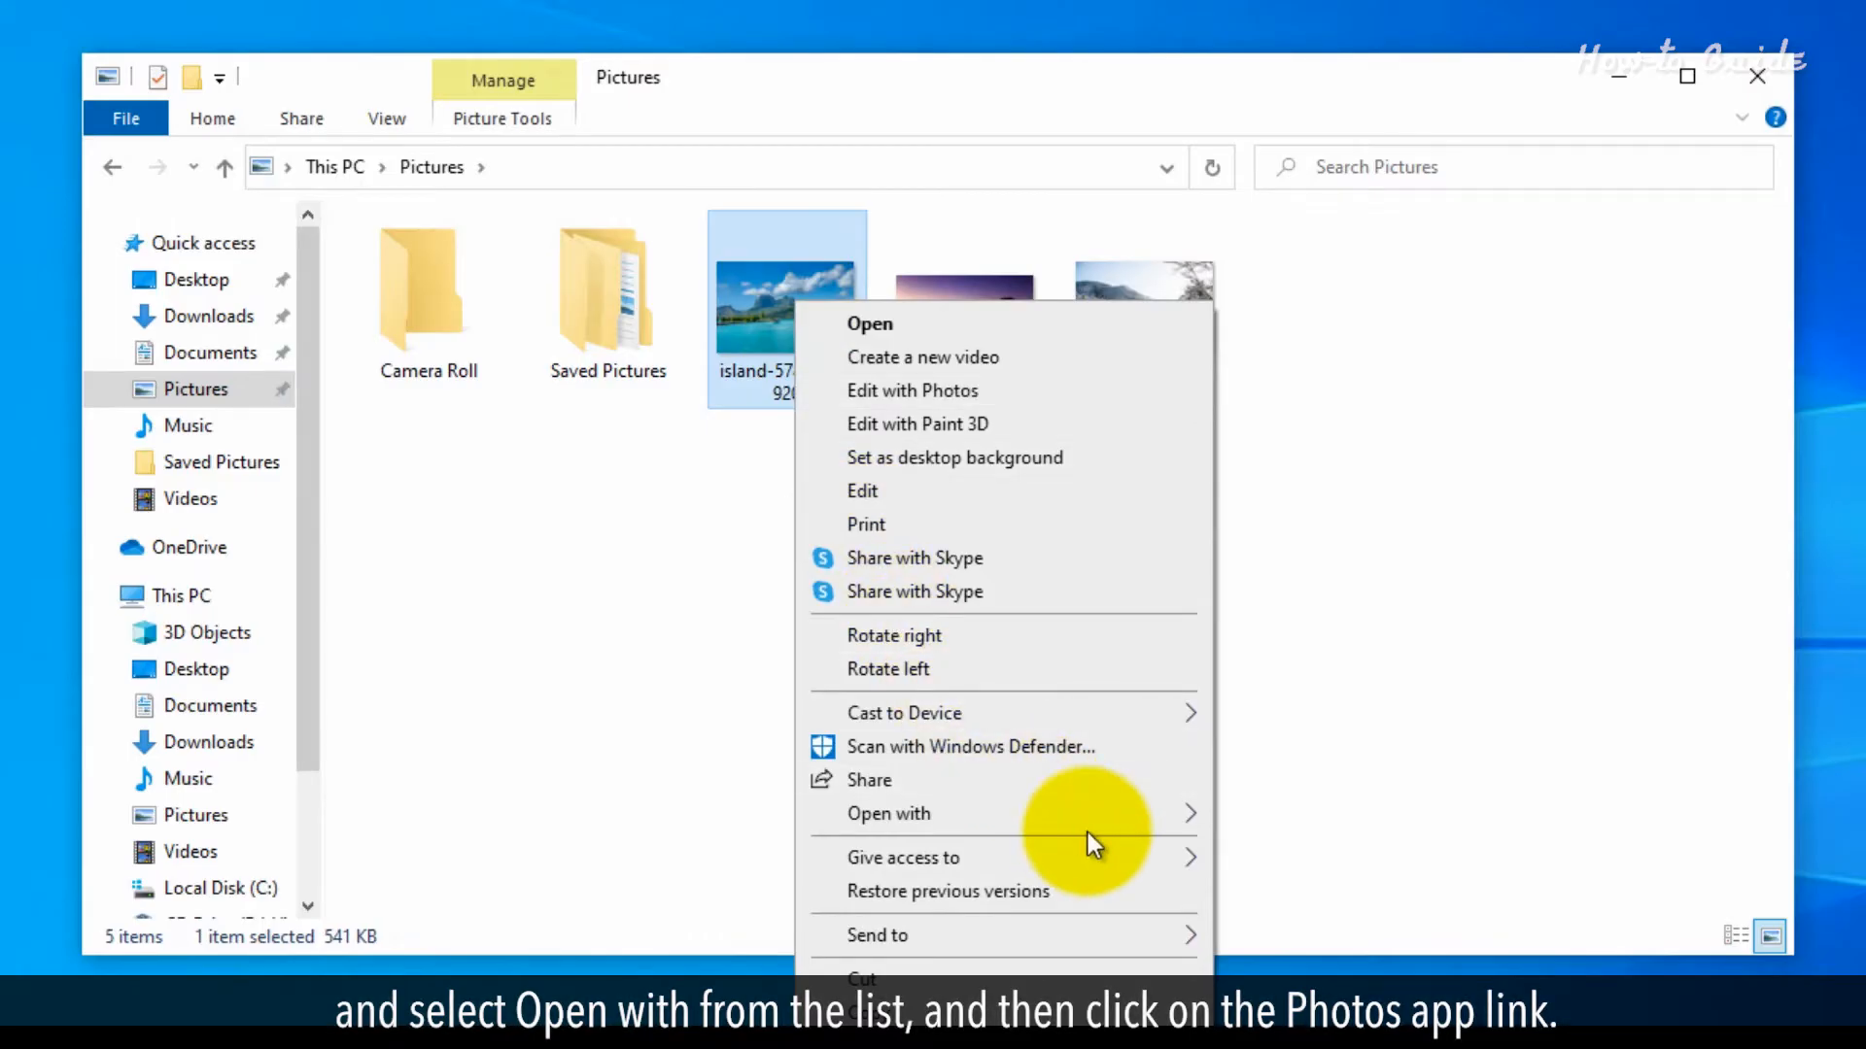
click(889, 812)
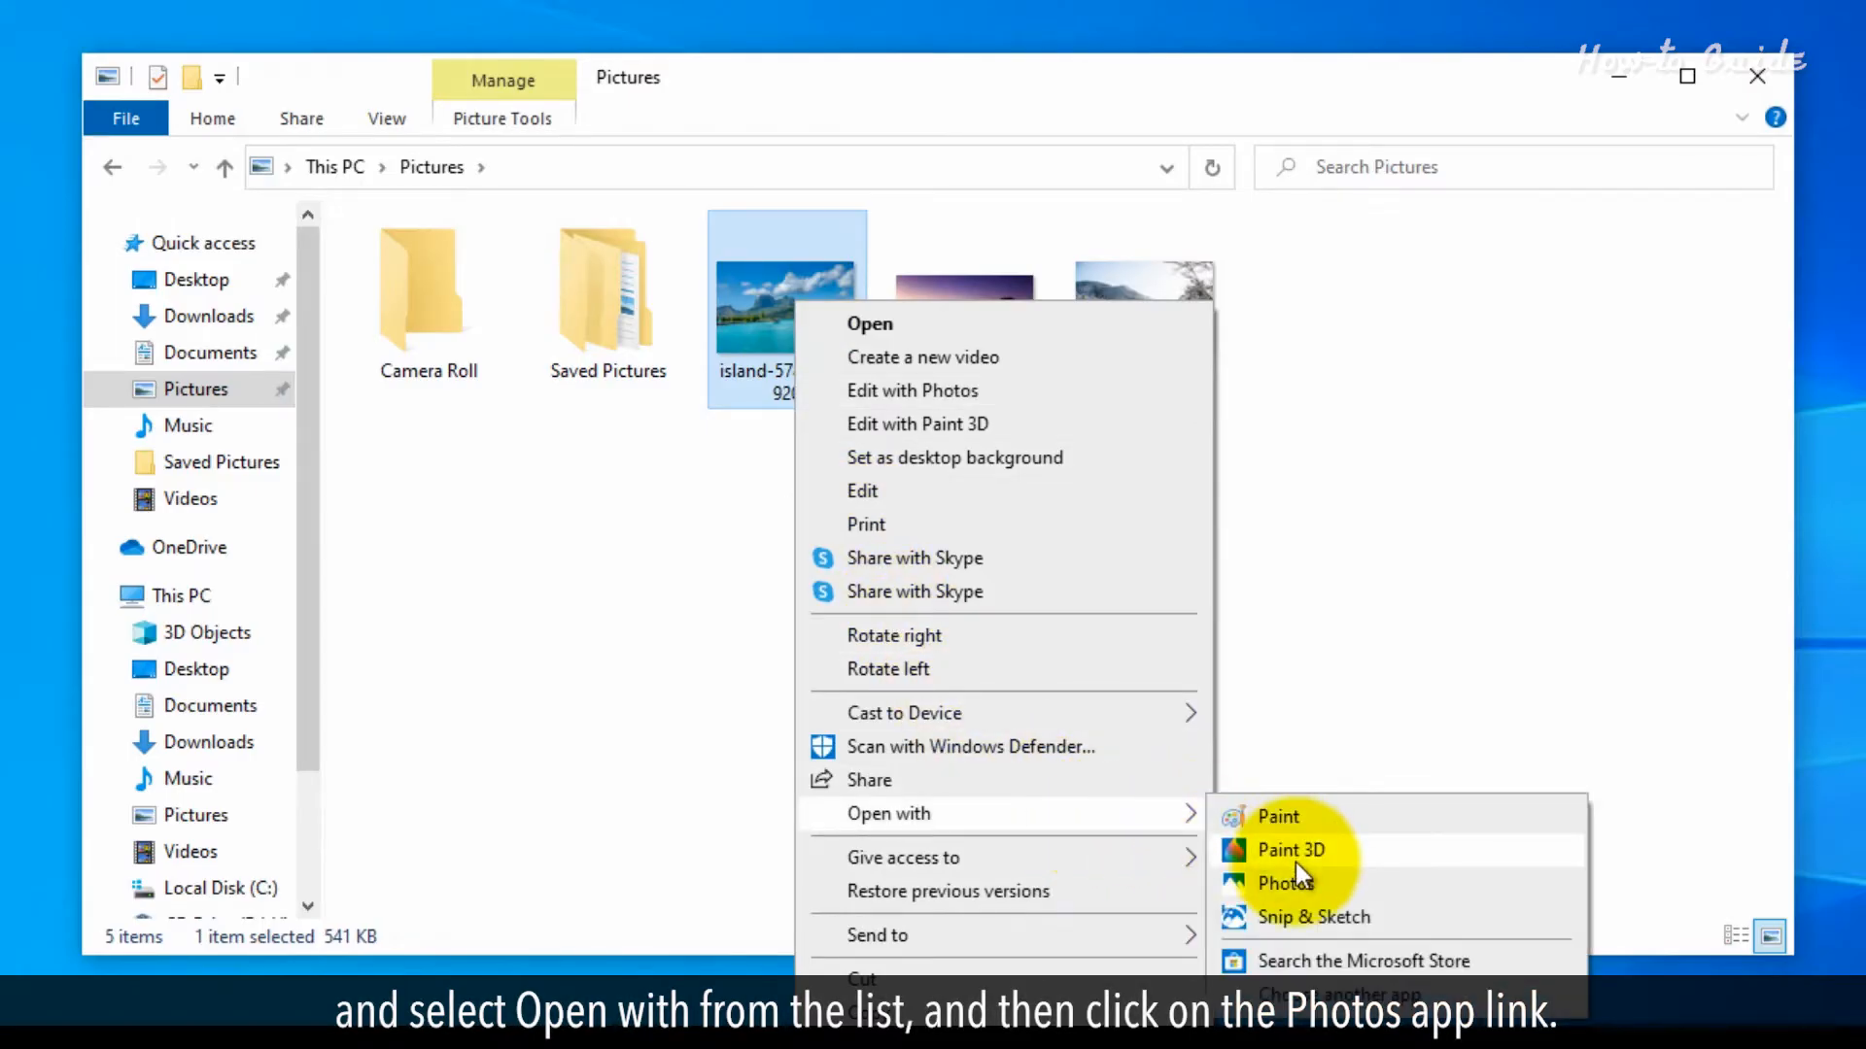
click(1285, 882)
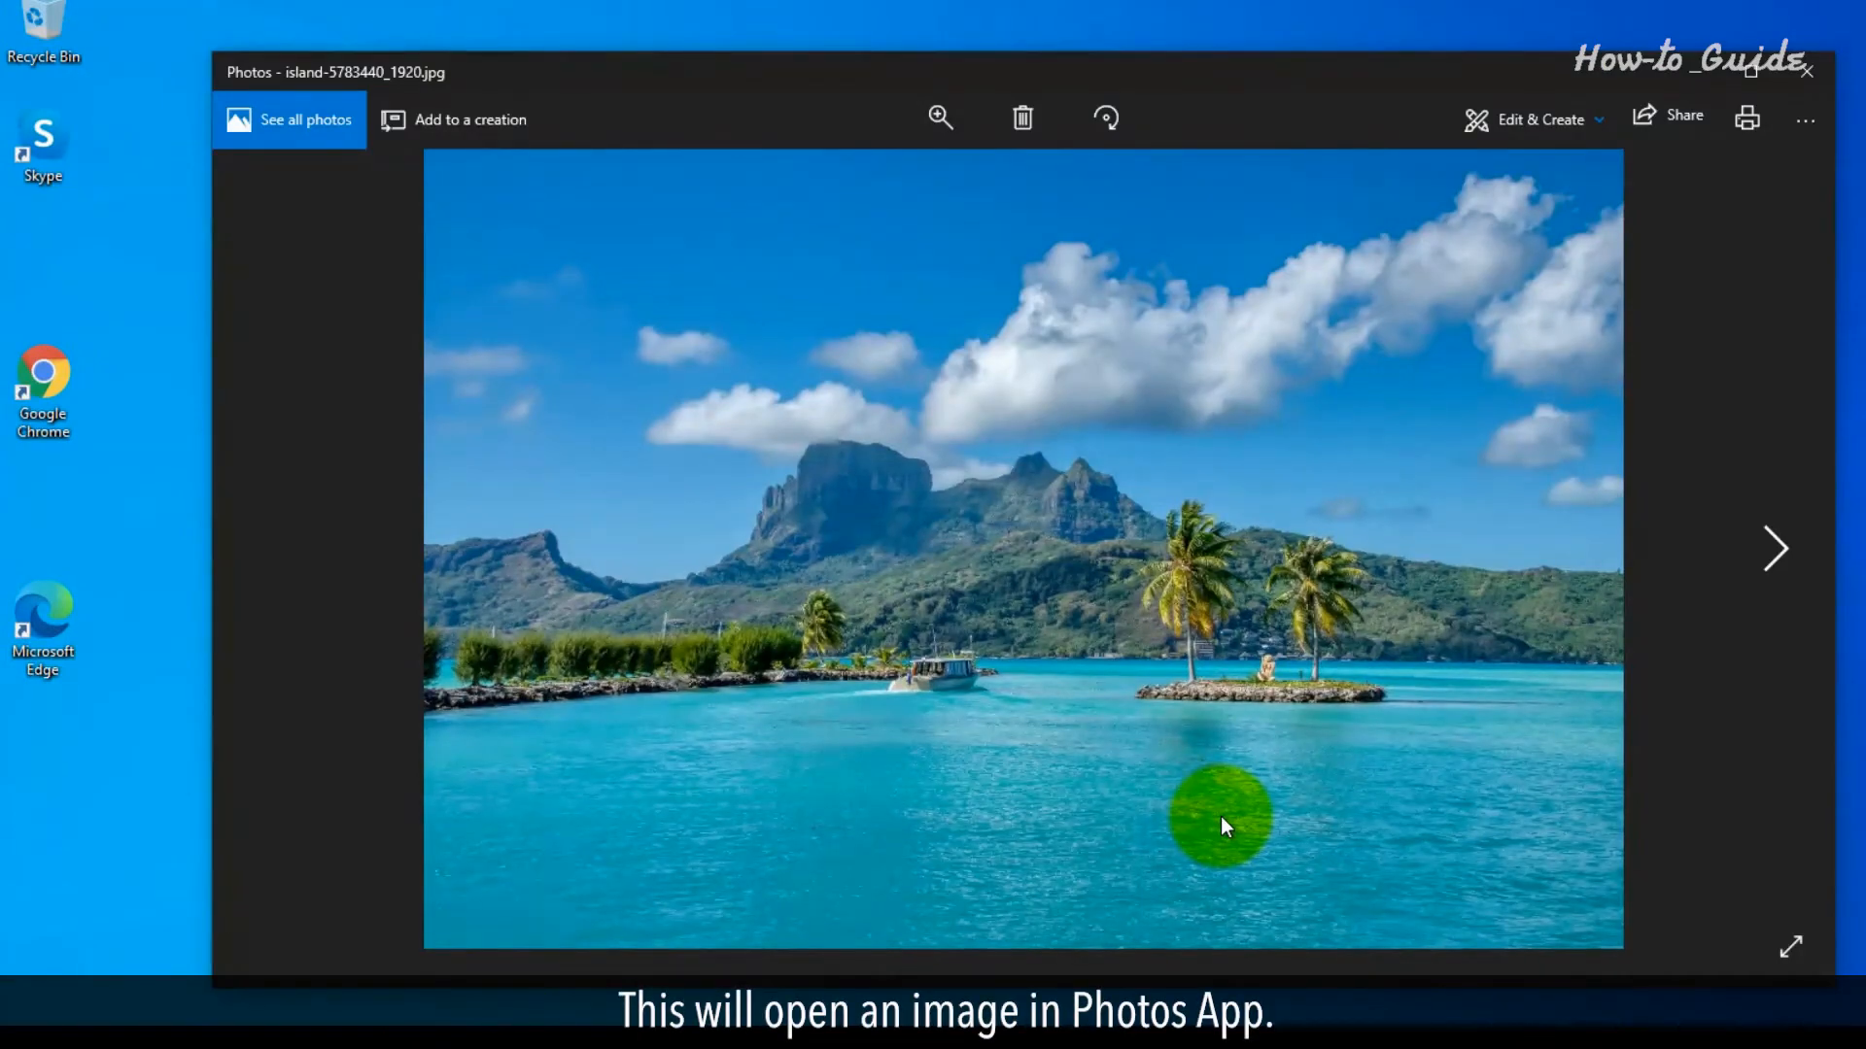
mouse_move(1205, 818)
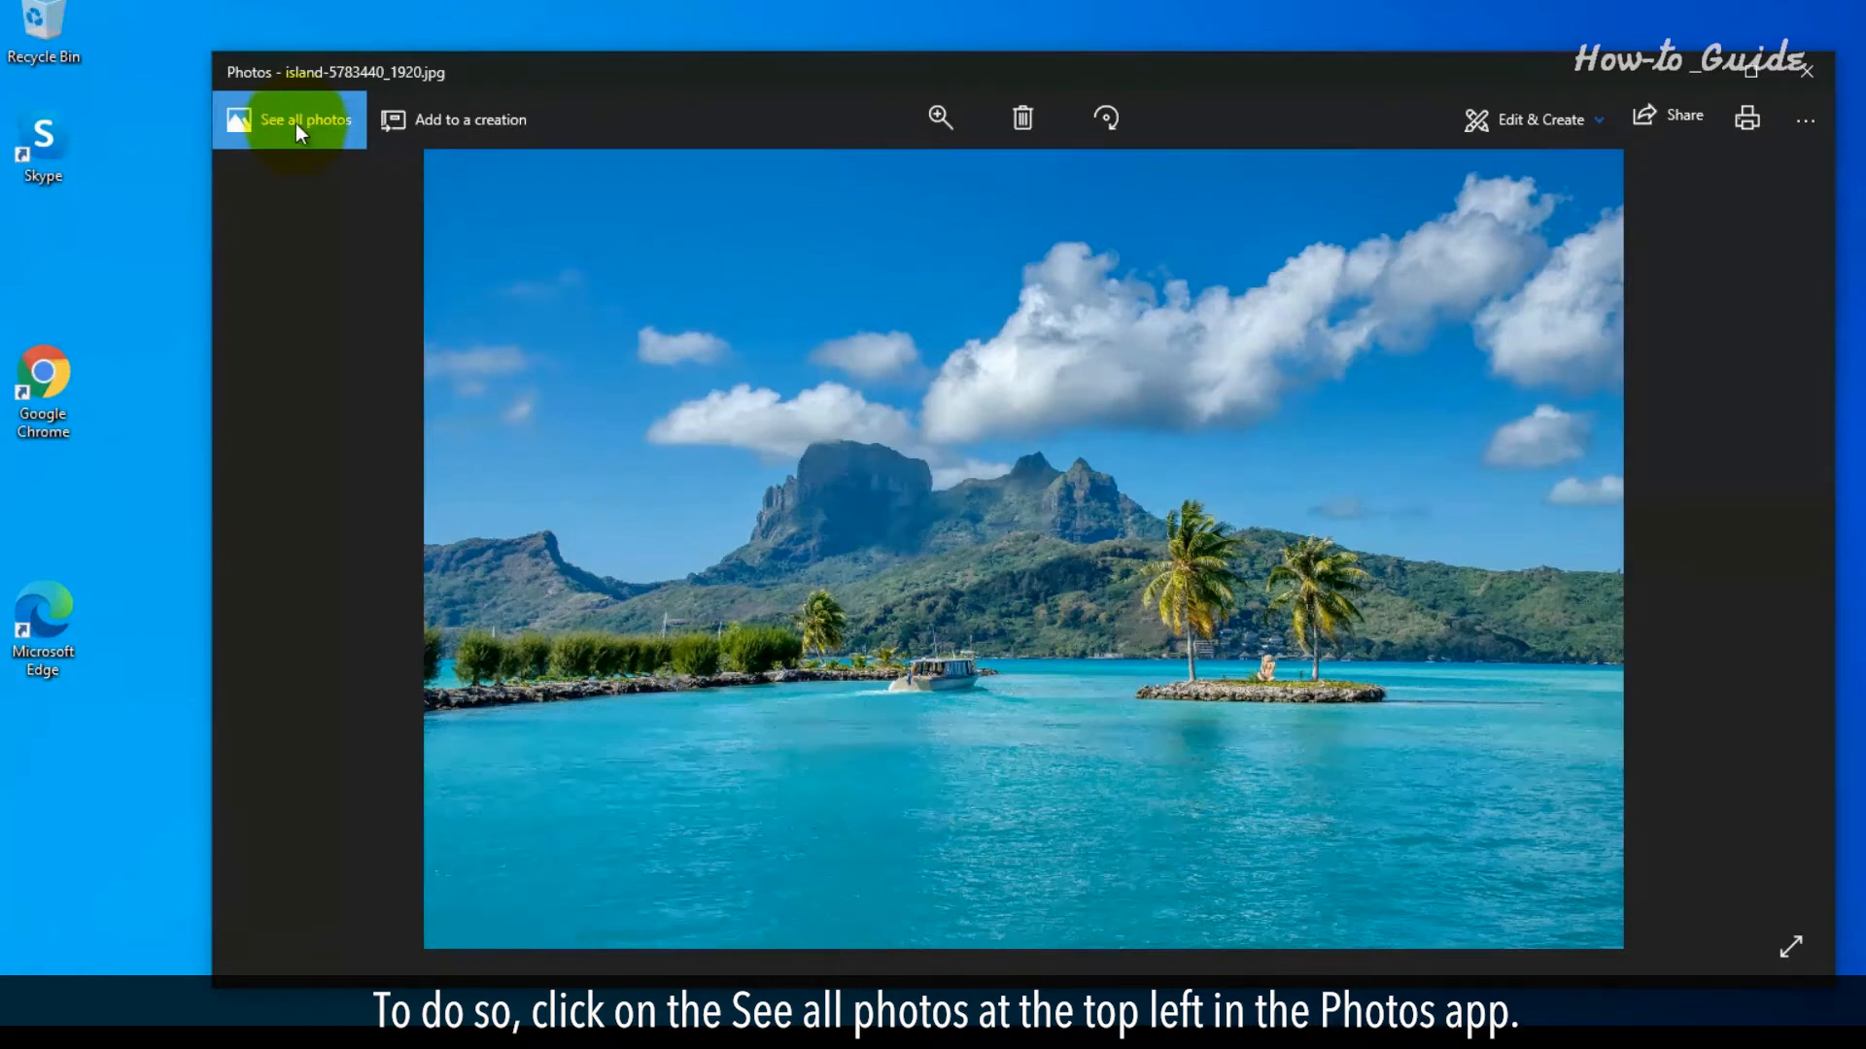
Step: Show all photos and select the island, snowy temple and sunset photos together
click(303, 119)
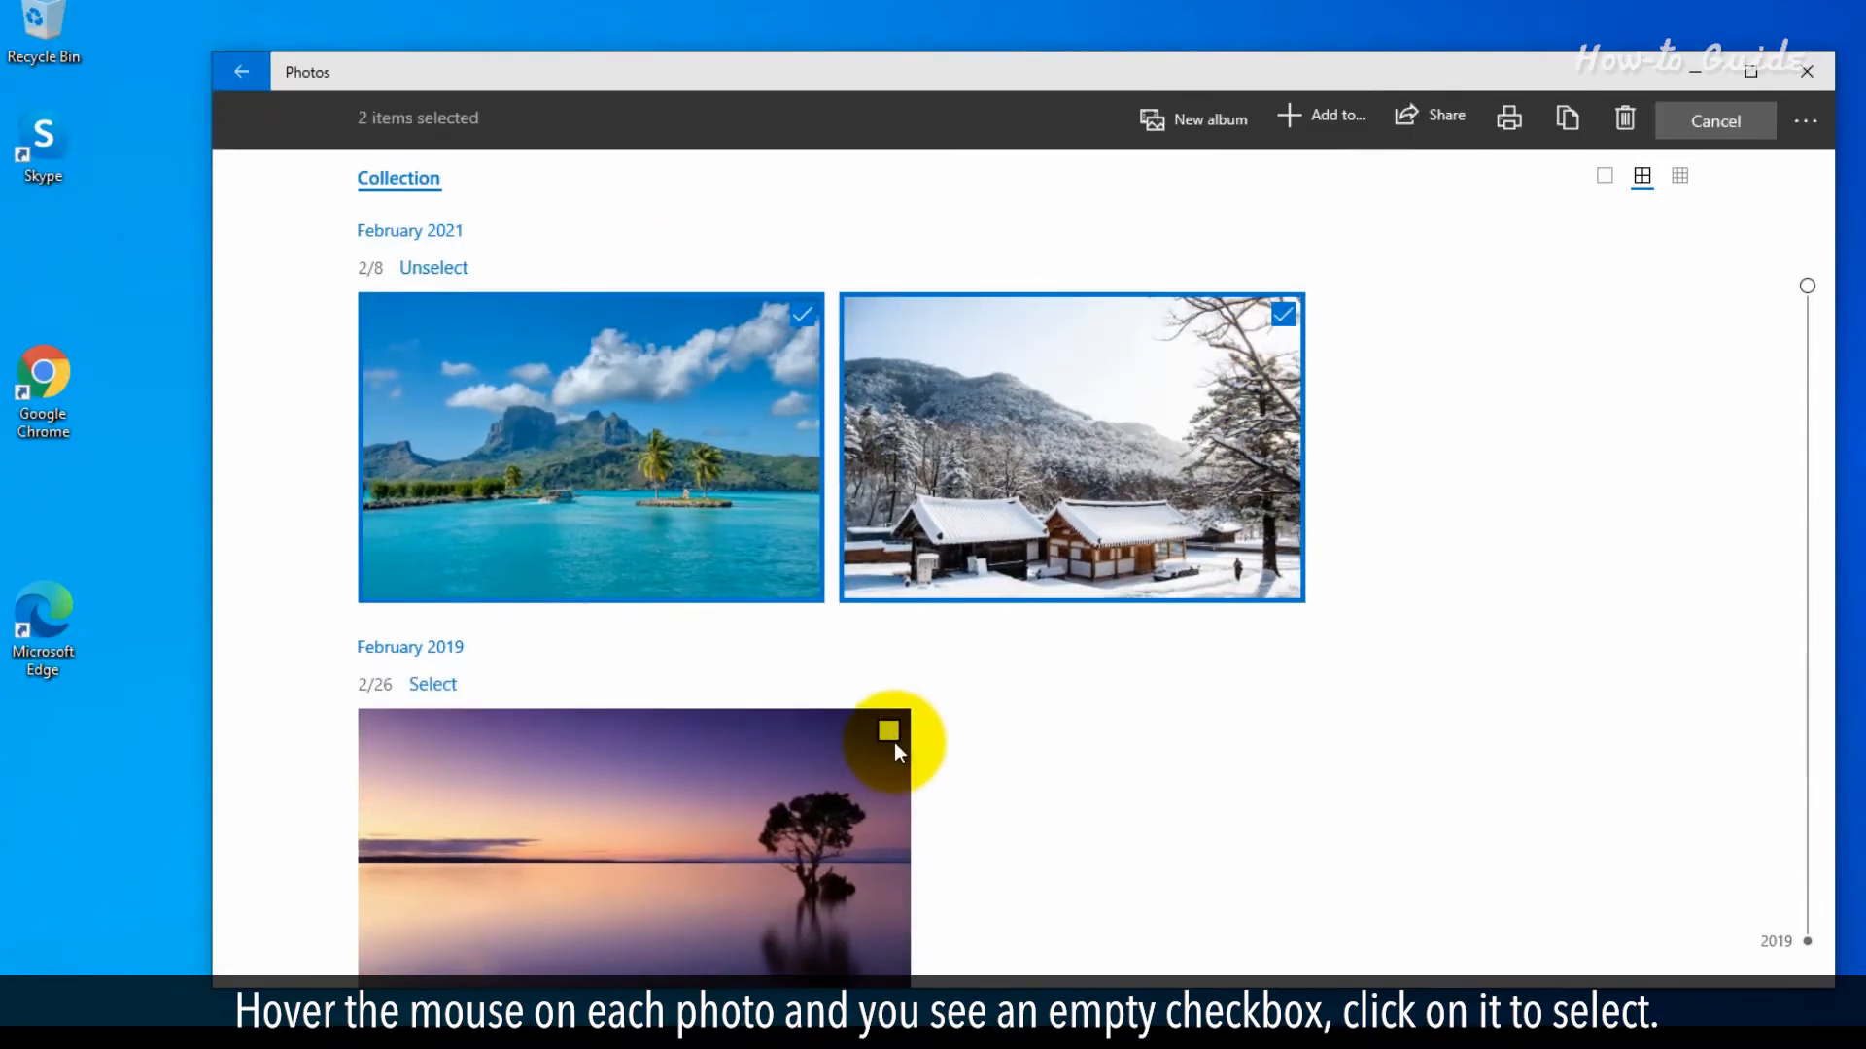
click(888, 730)
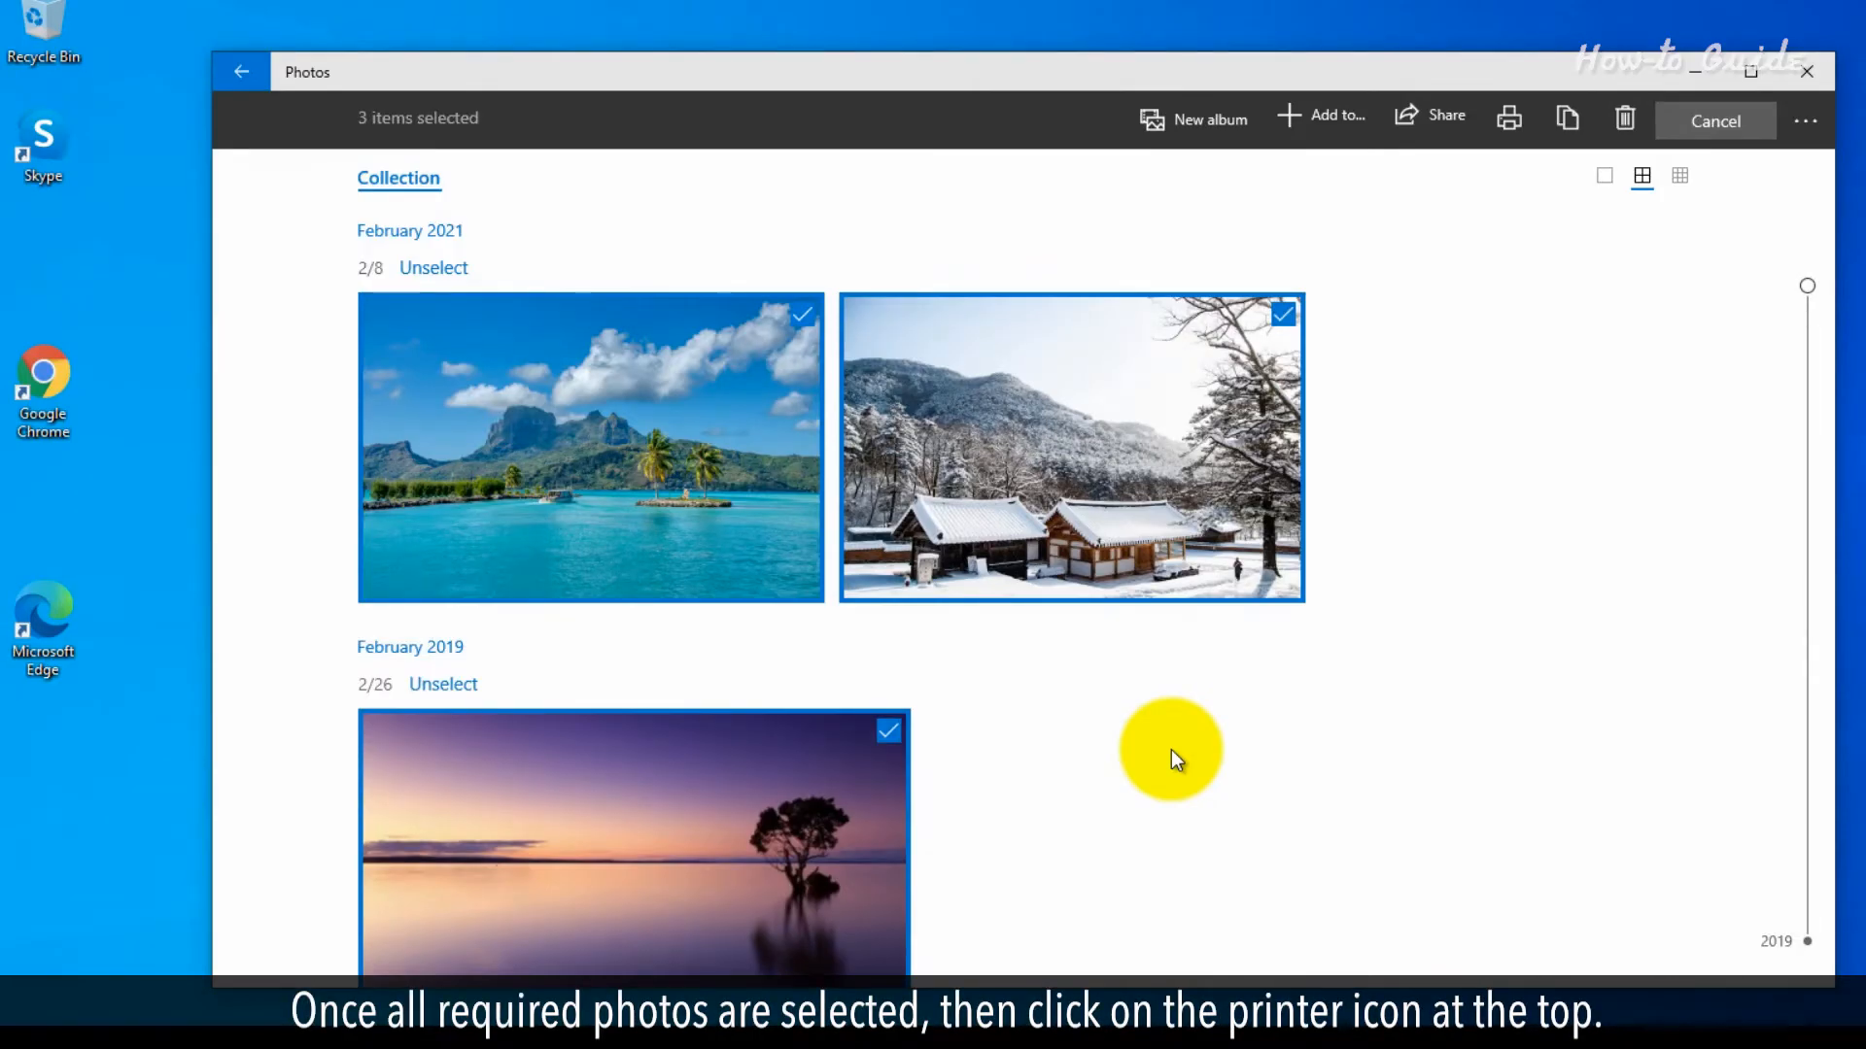
mouse_move(1469, 194)
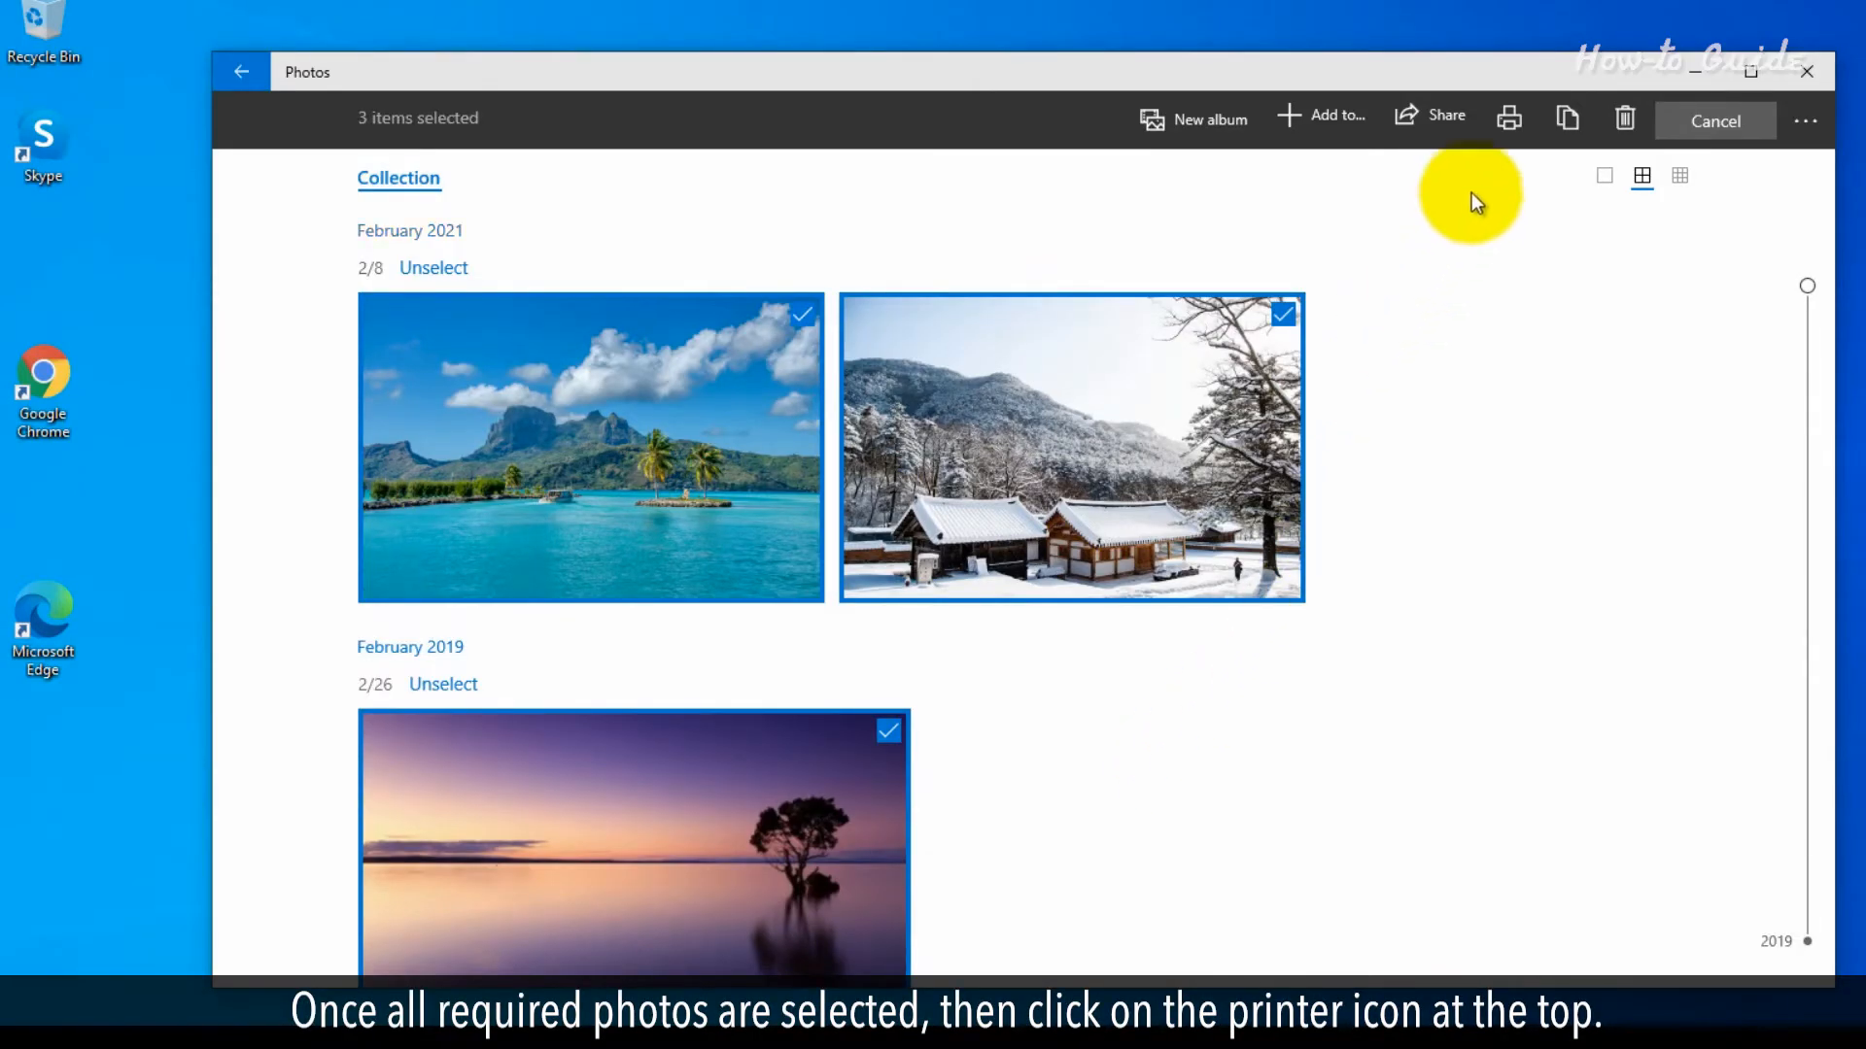
Step: Start printing the three selected photos with Microsoft Print to PDF as the printer
click(1508, 119)
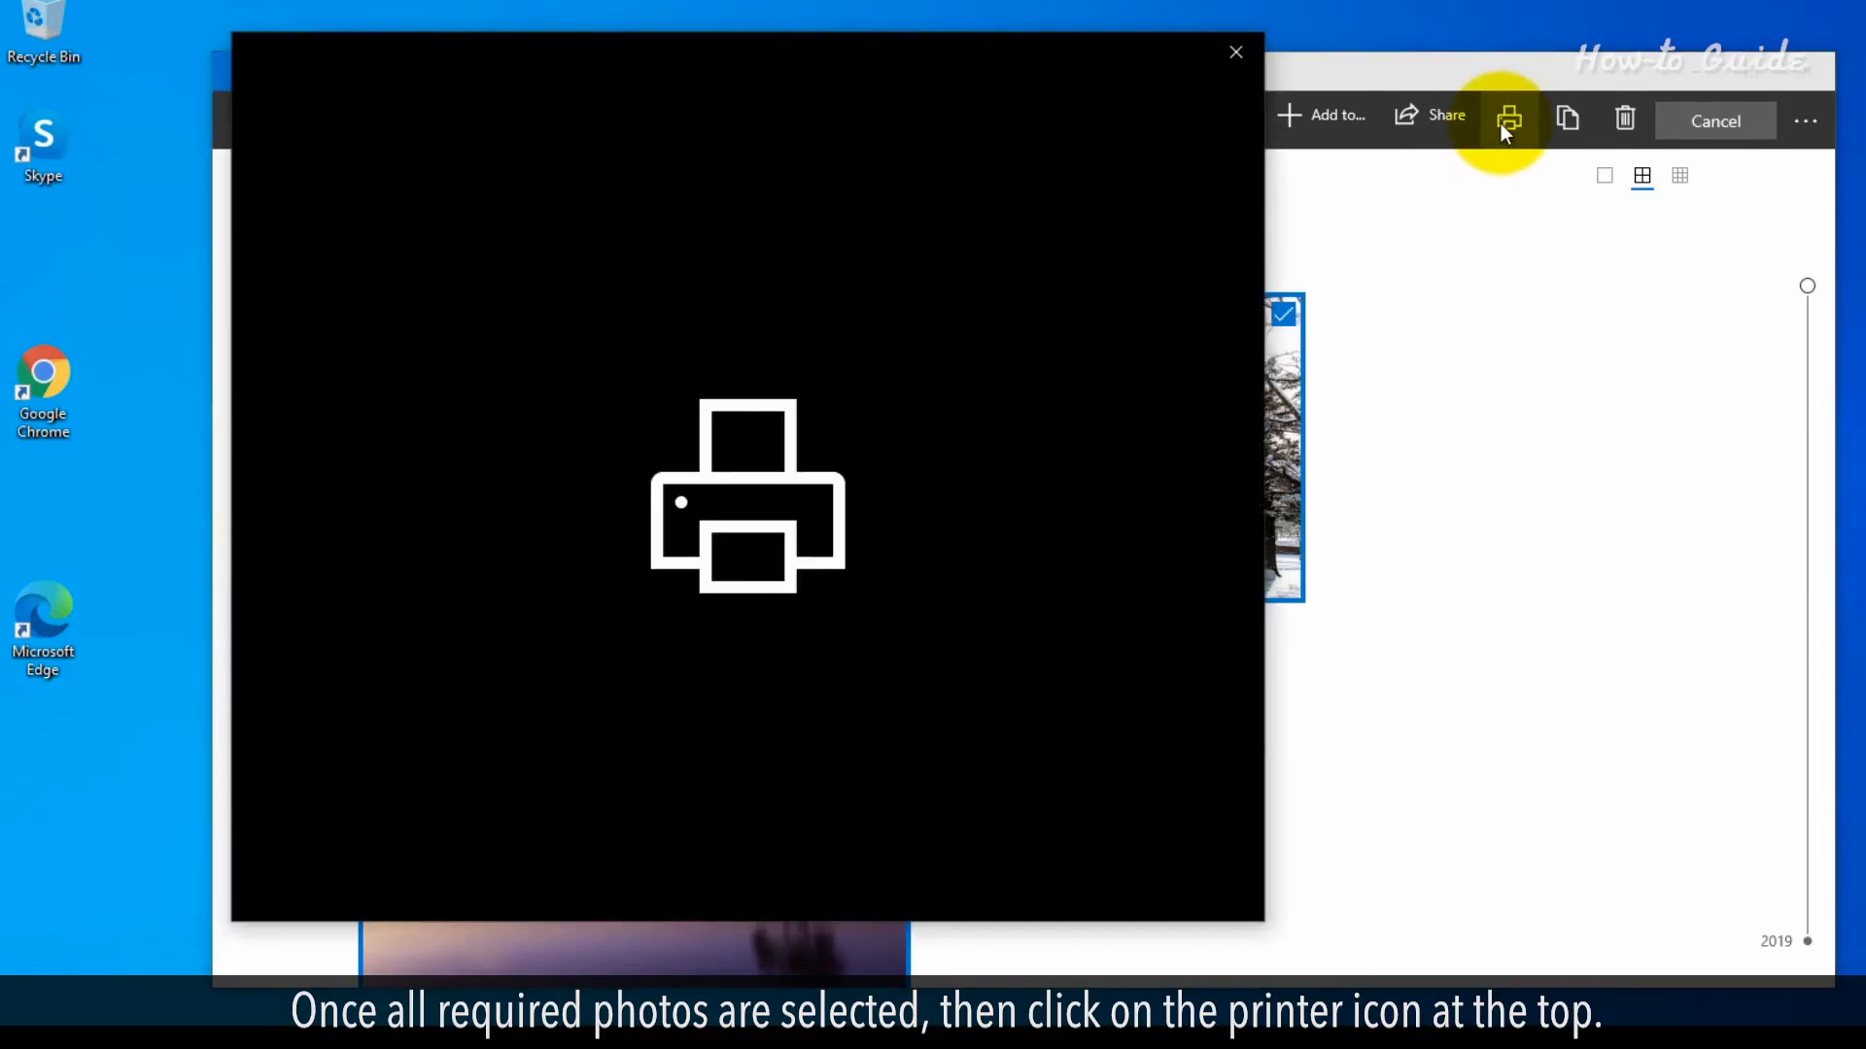
click(1508, 119)
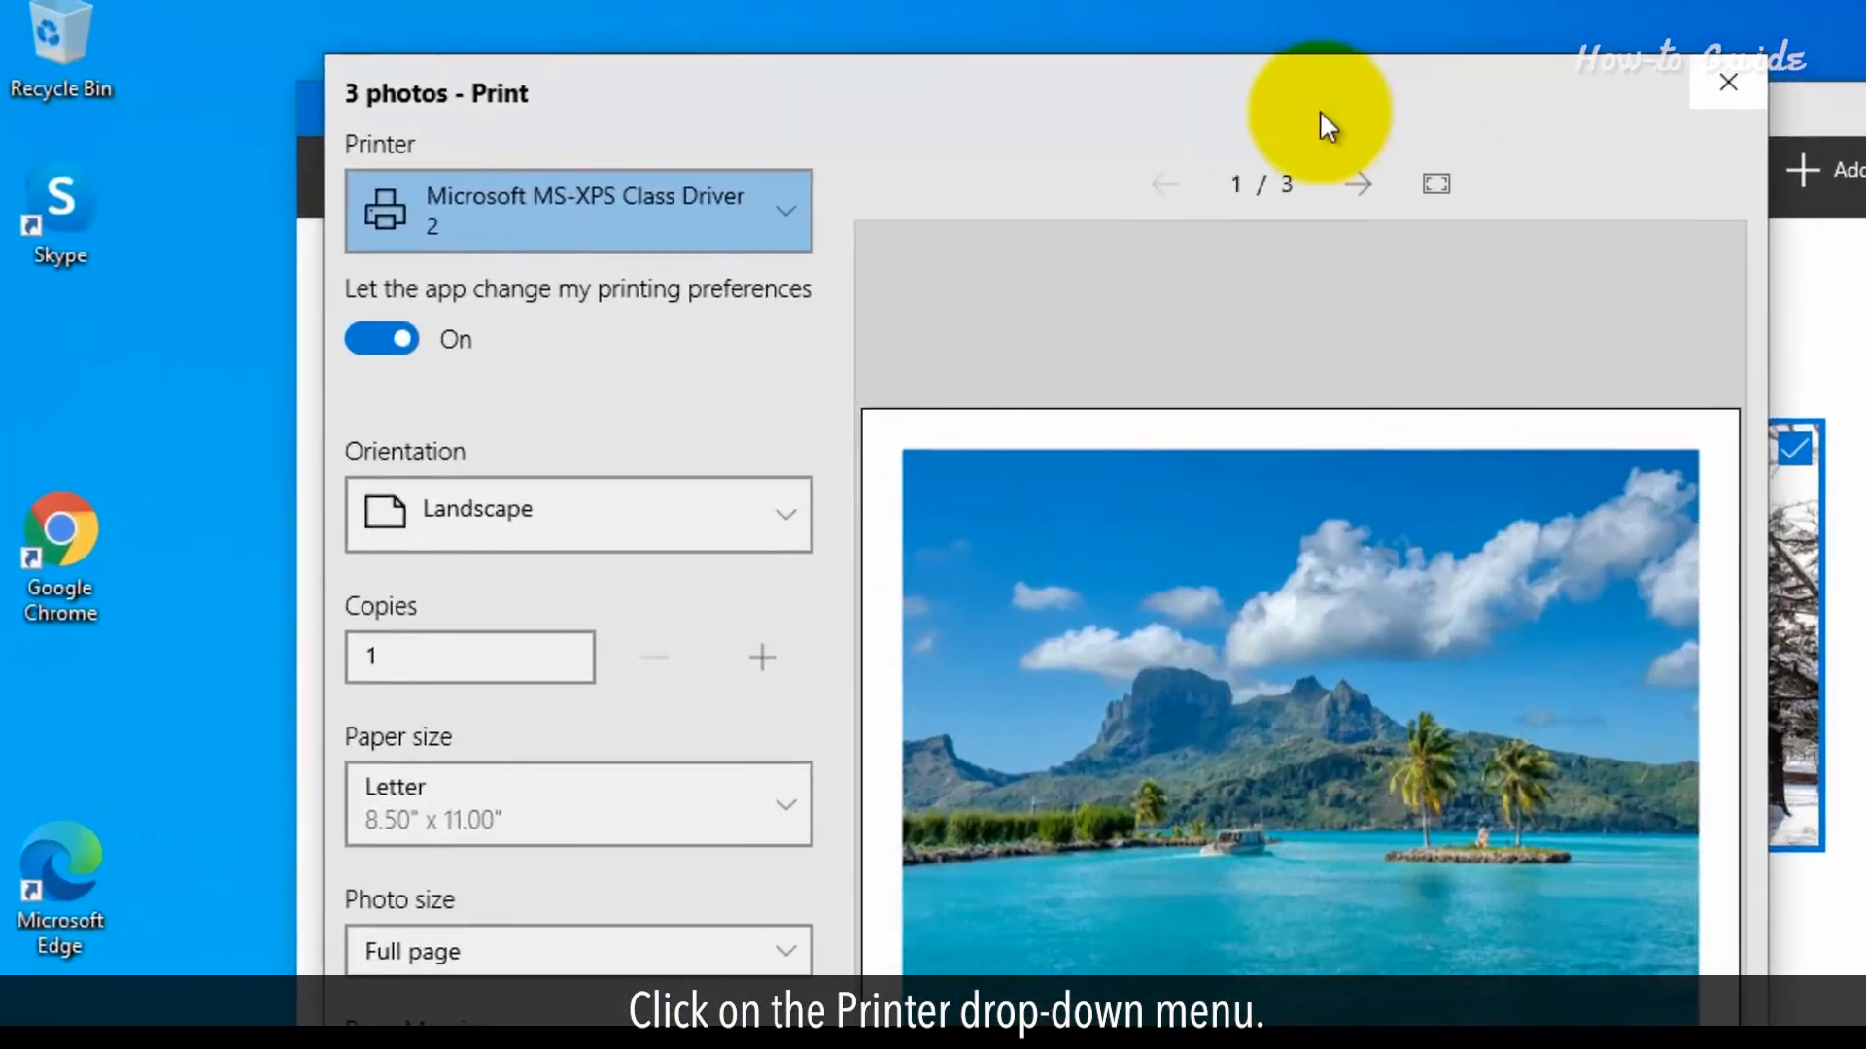
click(577, 210)
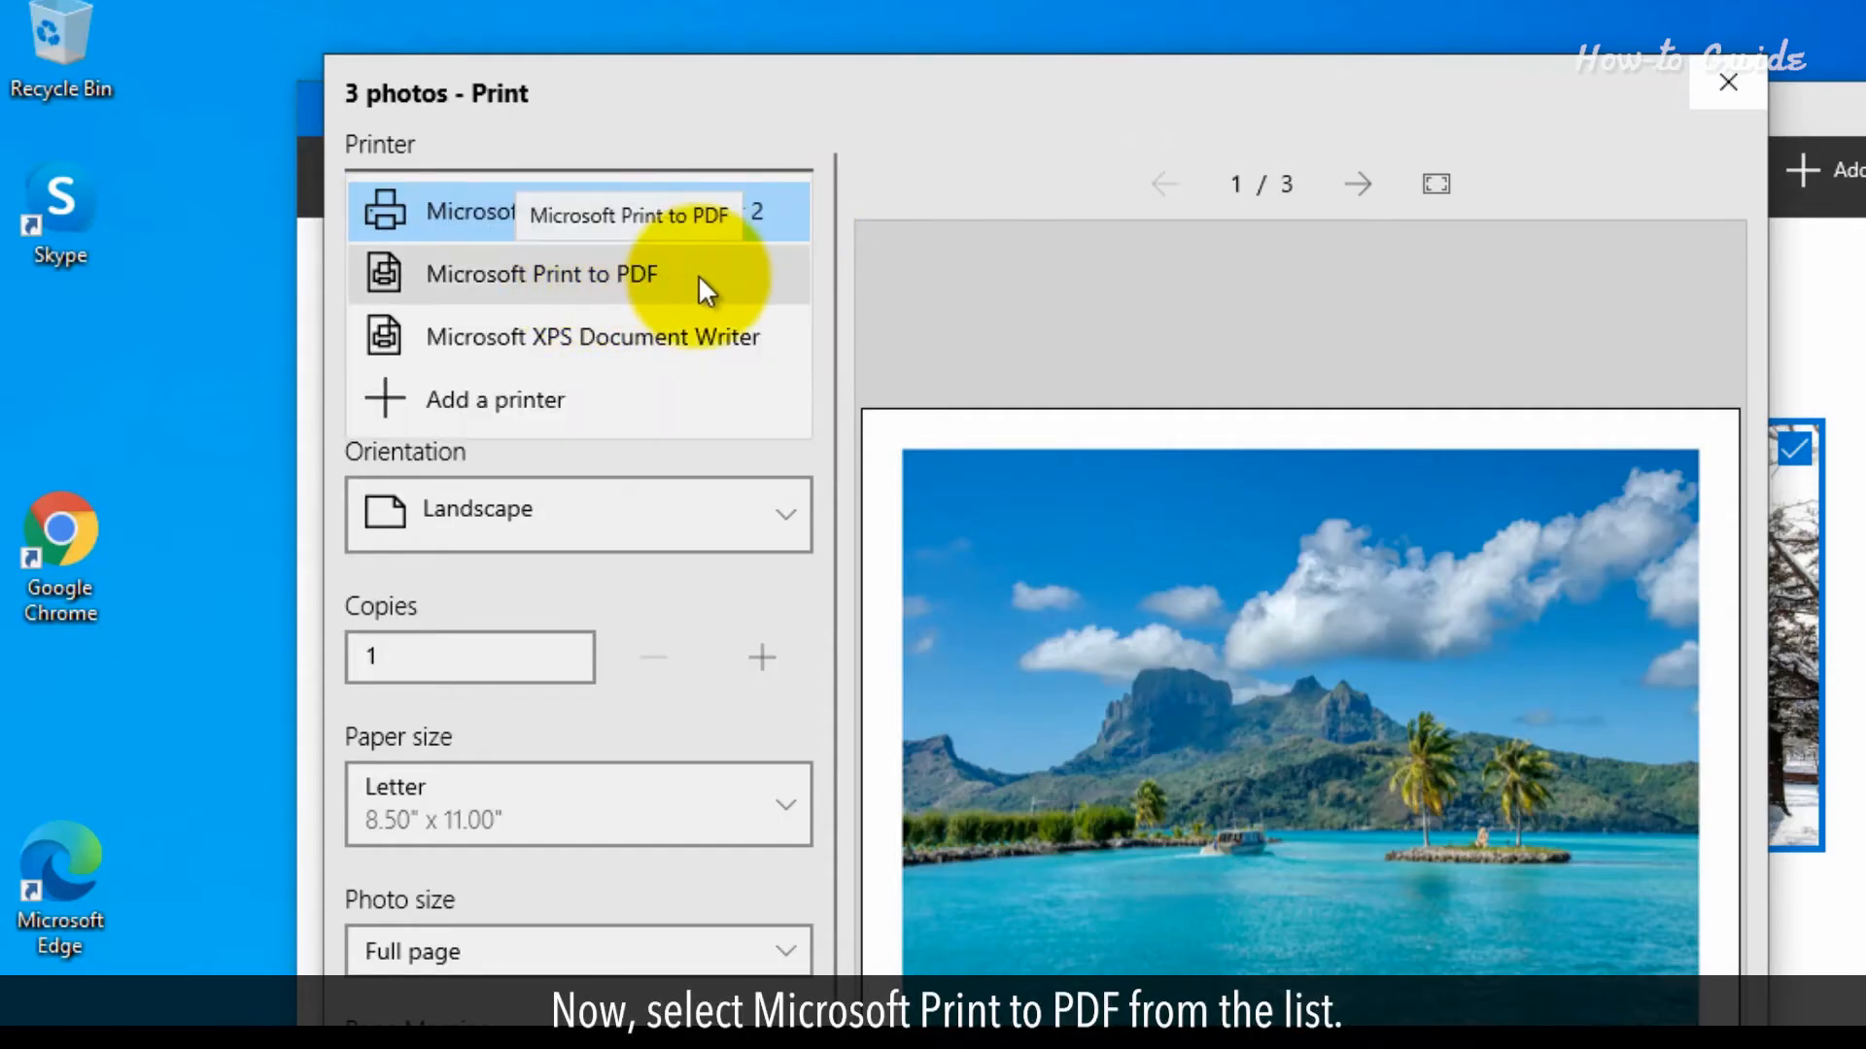
click(541, 275)
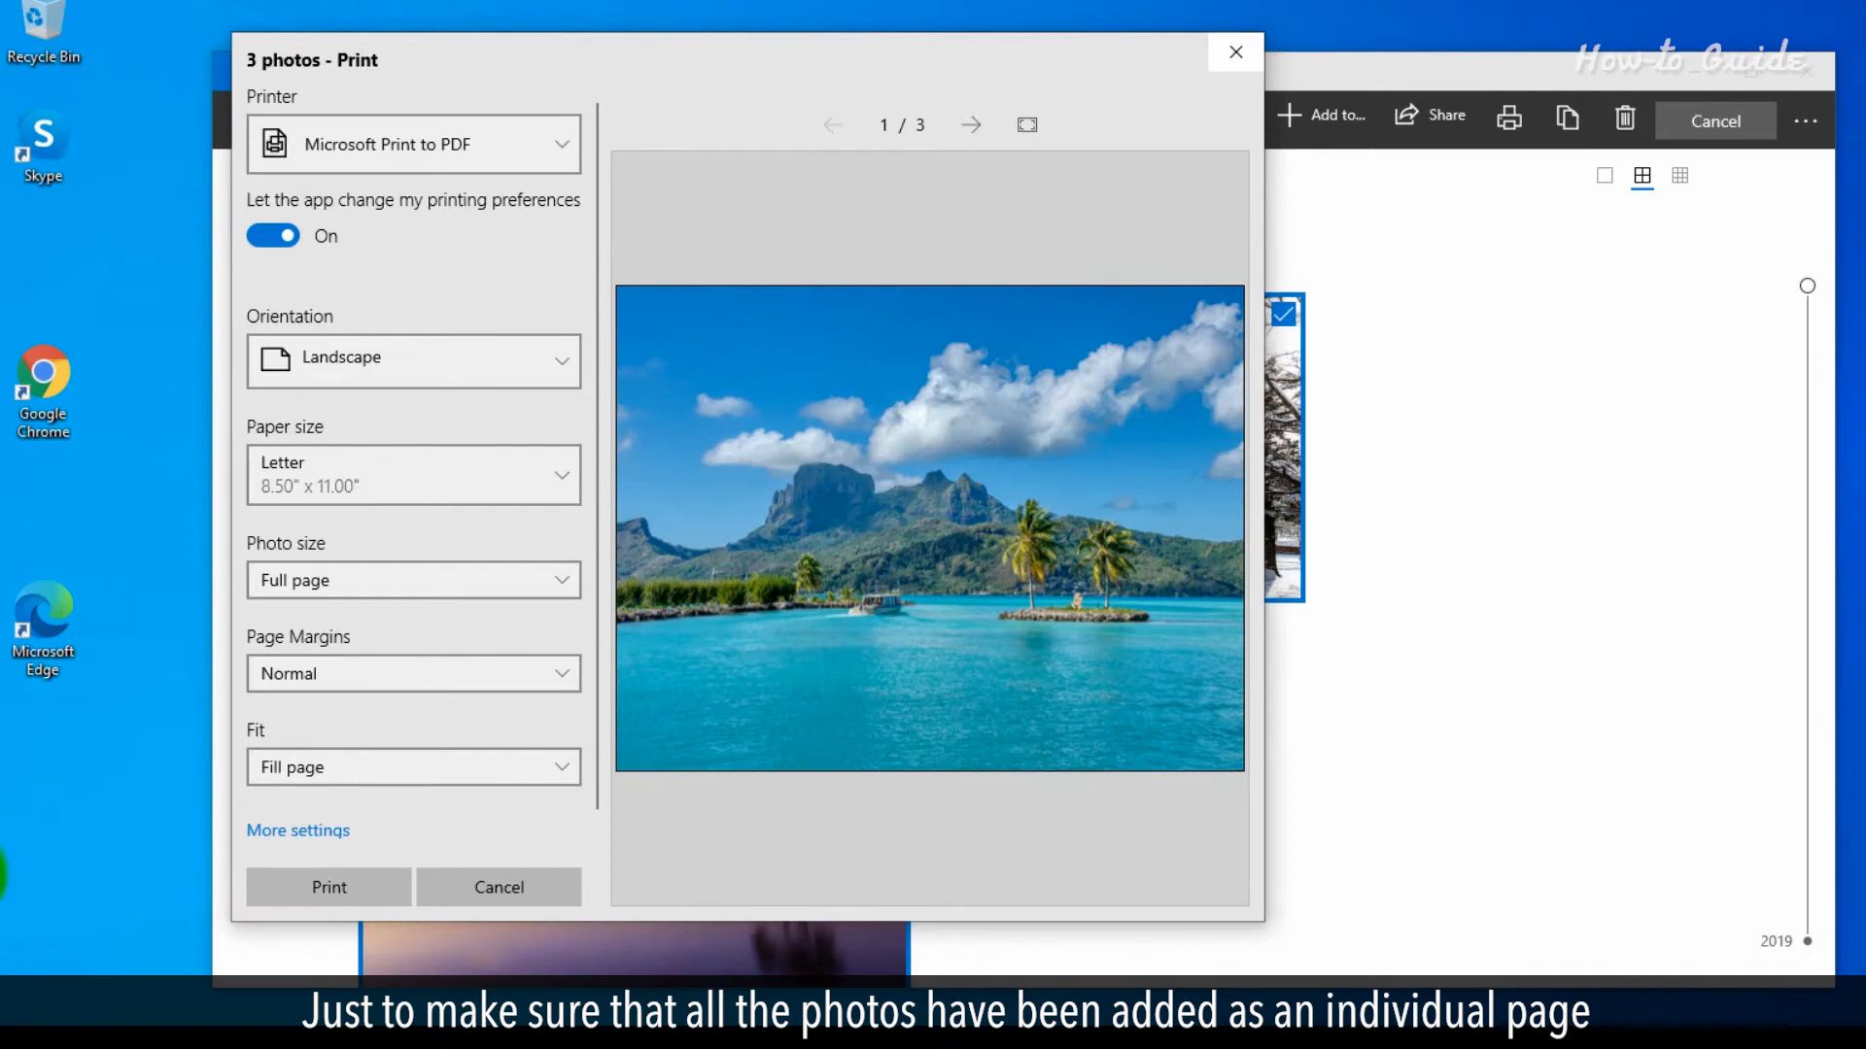
Step: Step through preview pages 1–3 to confirm one photo per page, then print to PDF
click(972, 125)
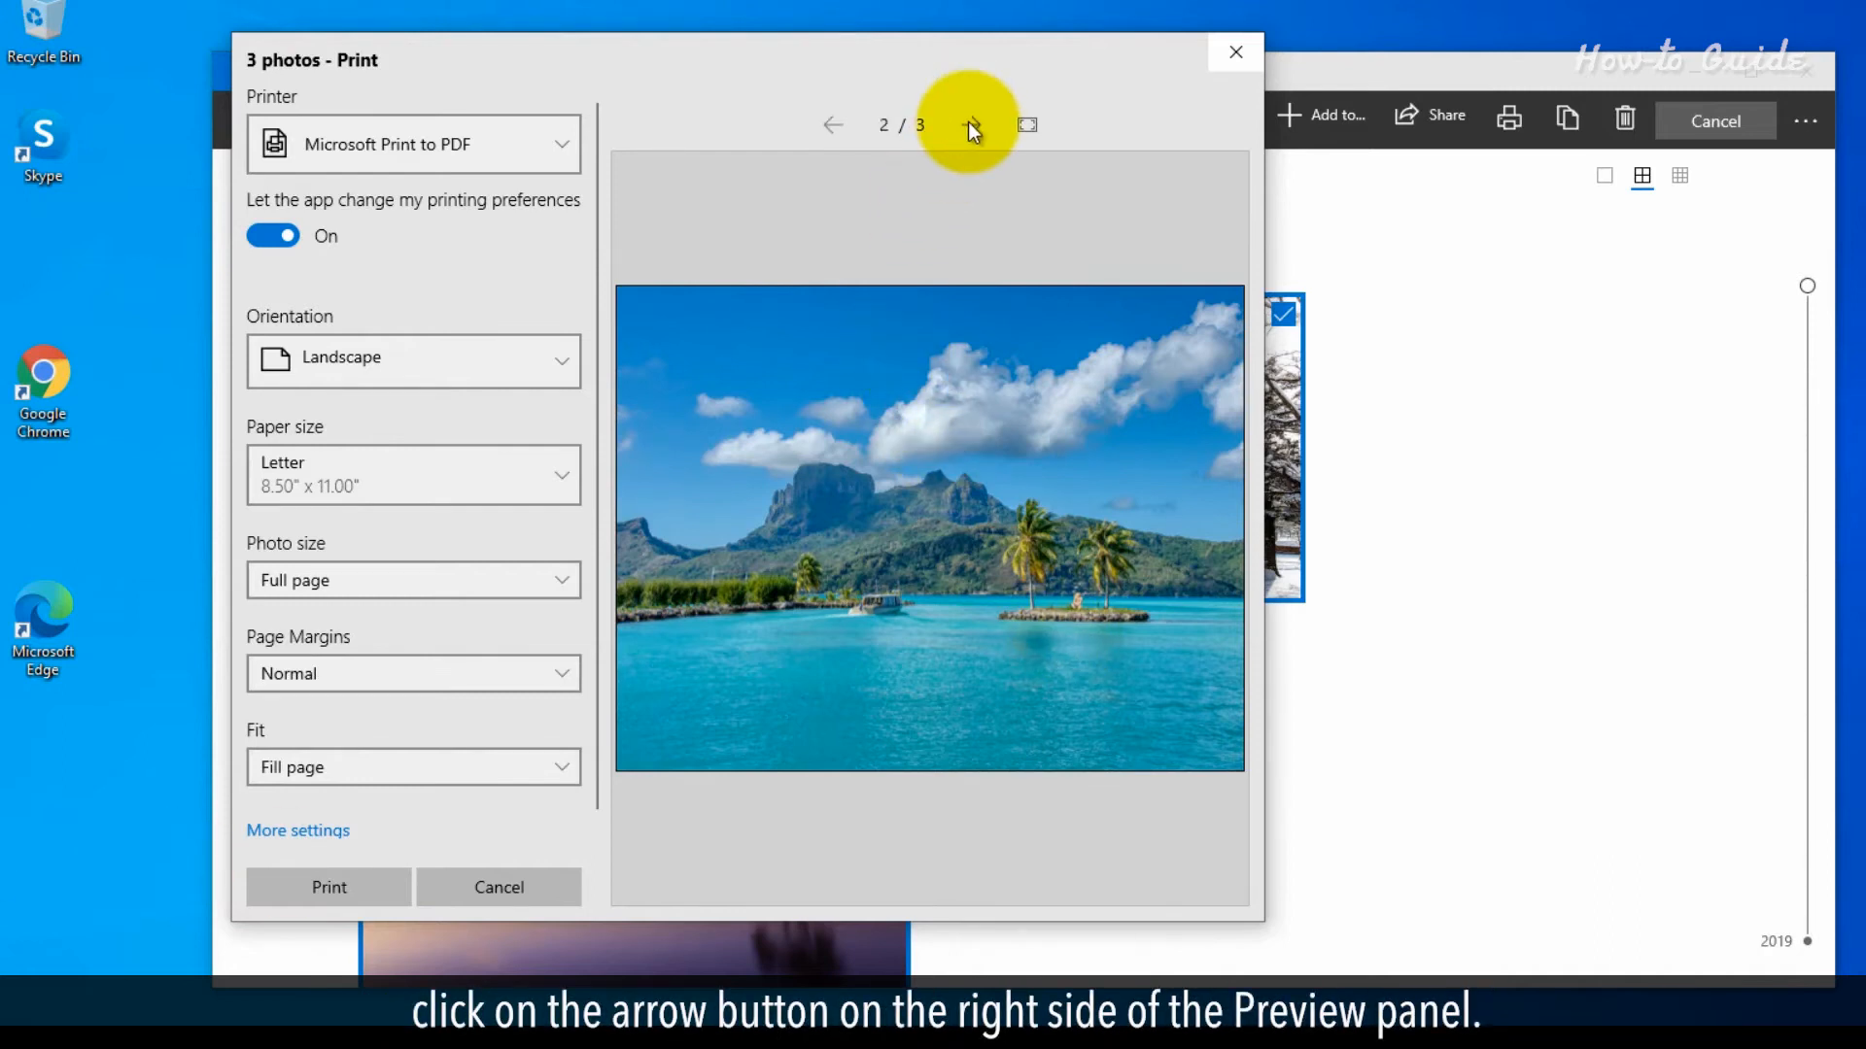
click(972, 125)
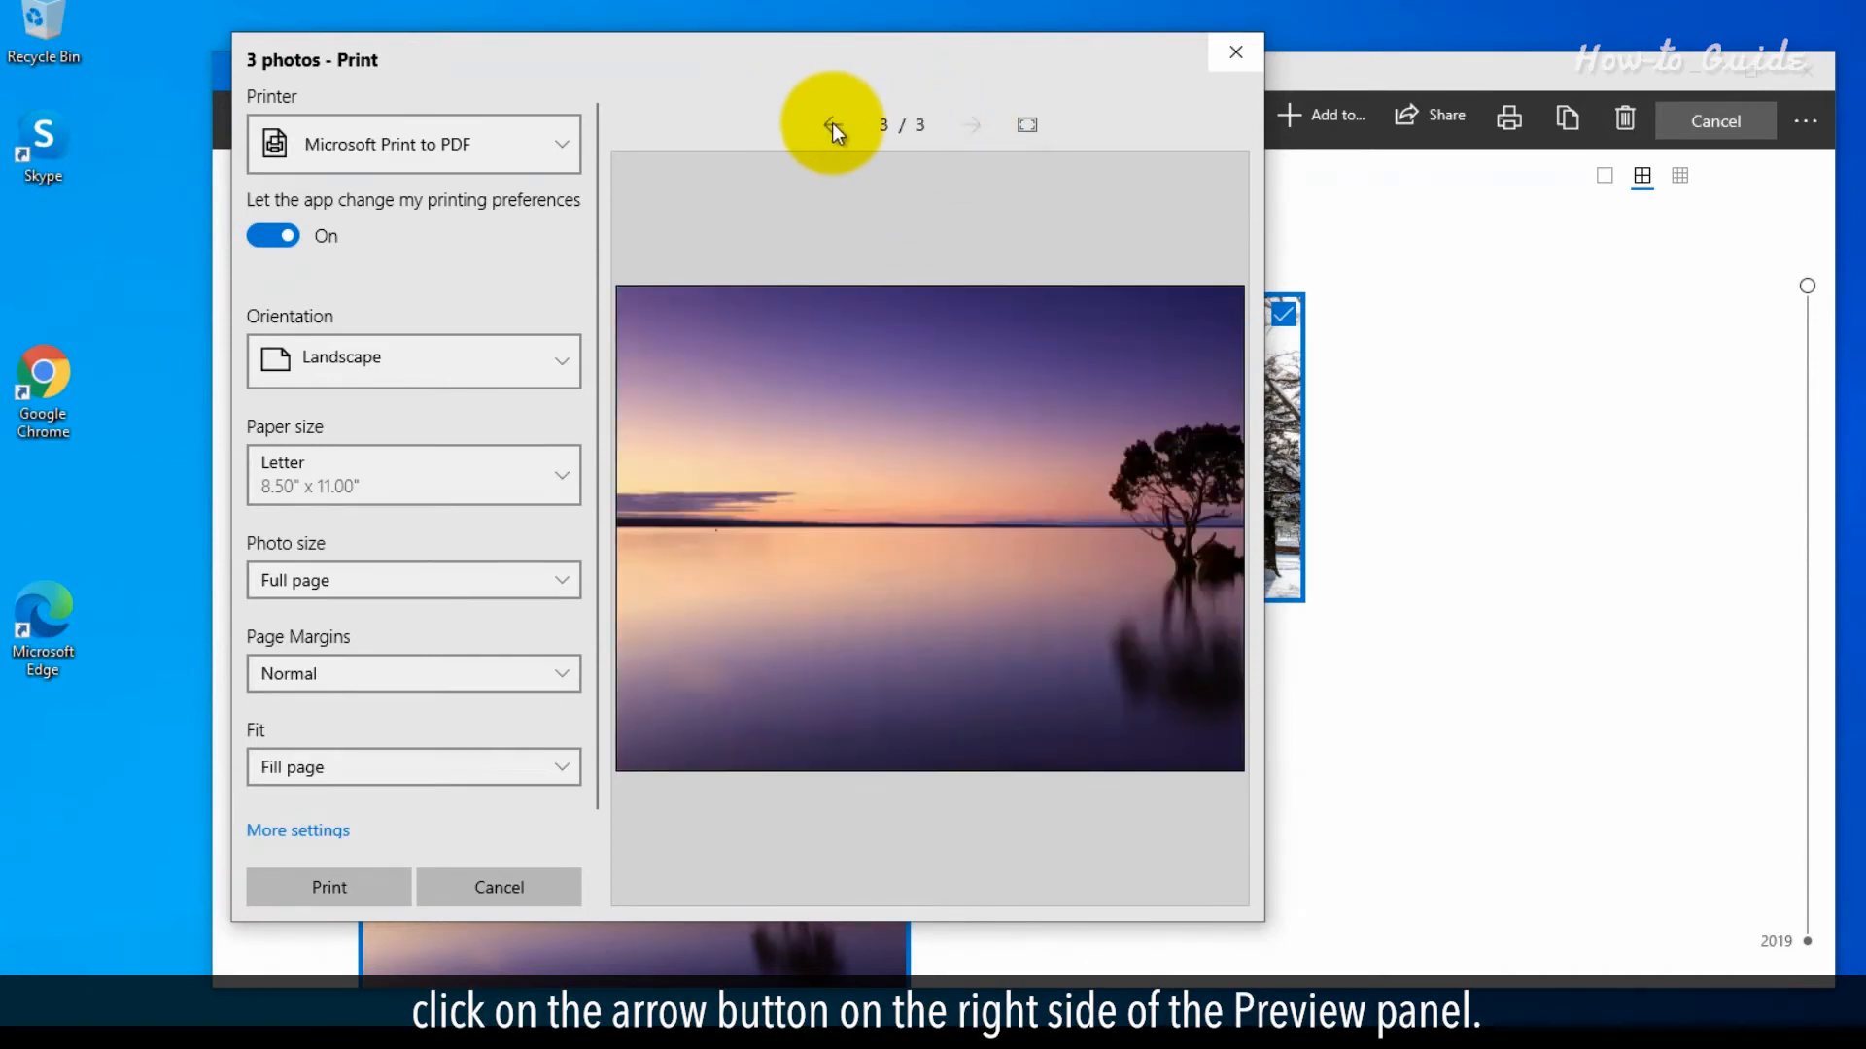
click(833, 125)
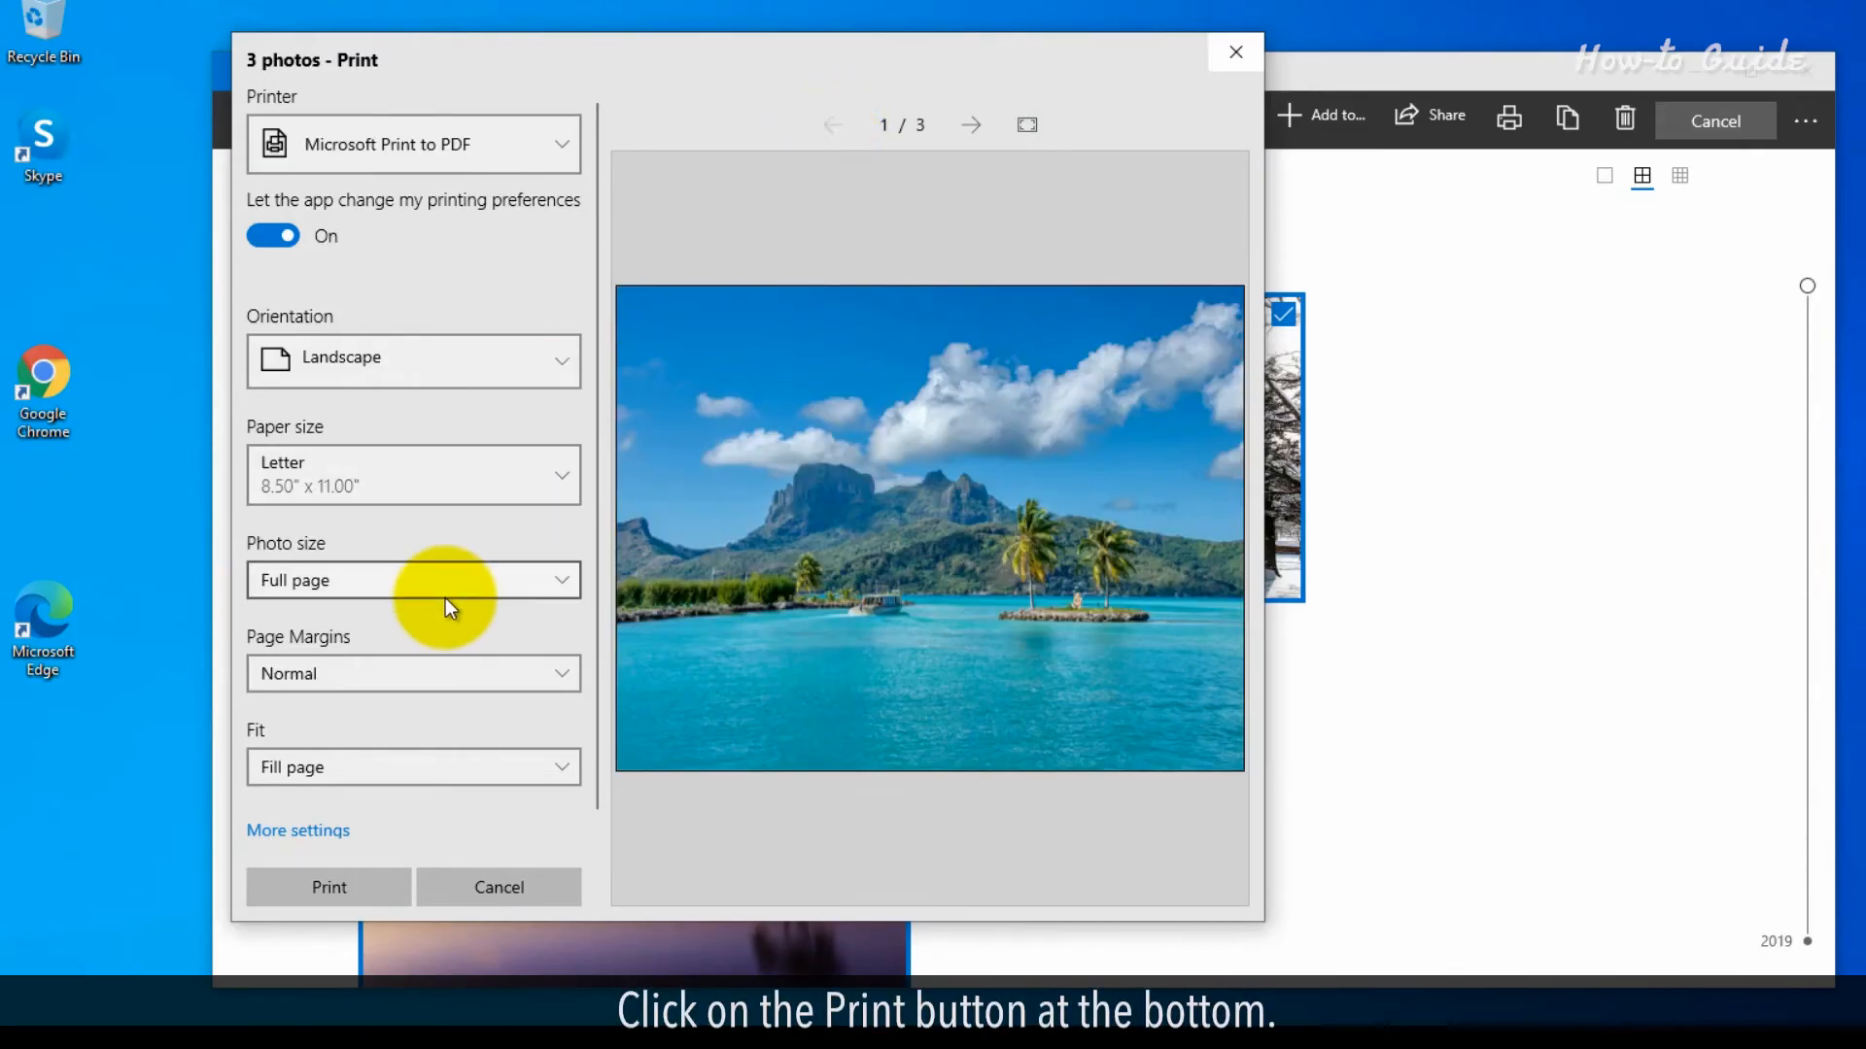
click(328, 886)
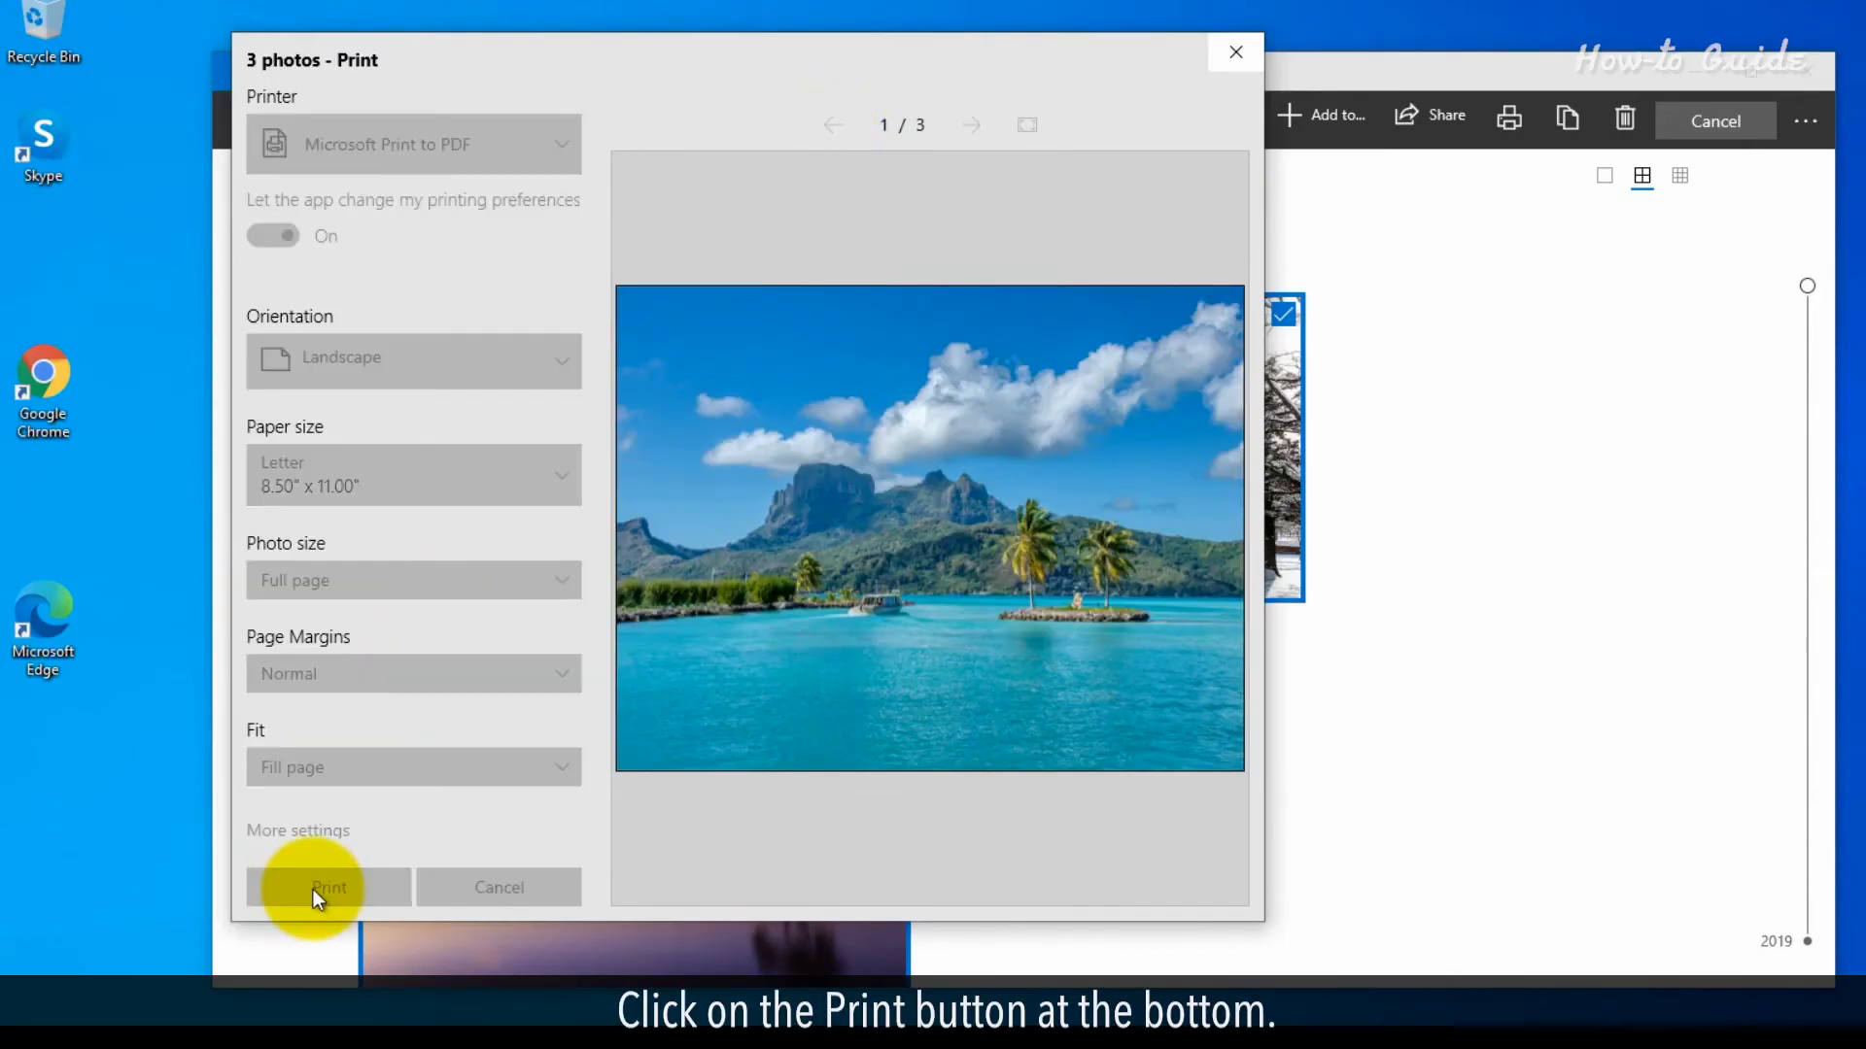
Step: Save the printout to the Desktop as a PDF named Photos
click(329, 886)
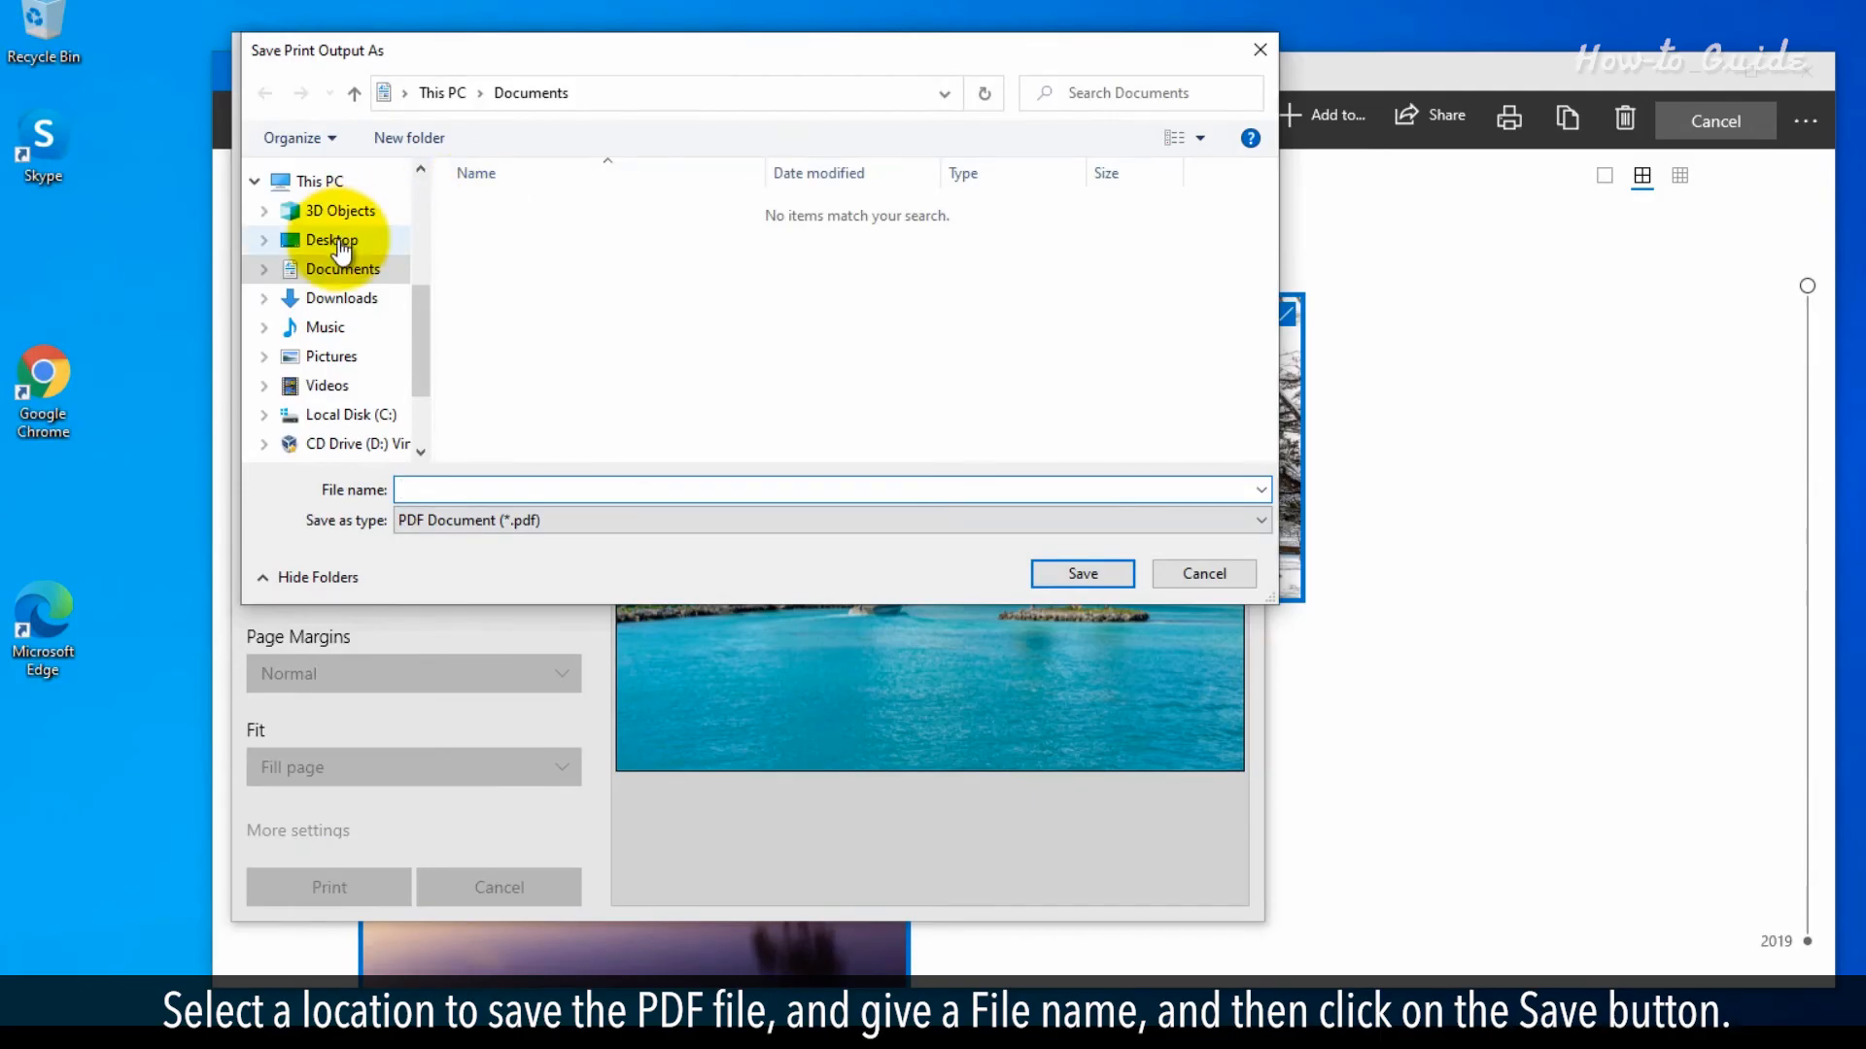
click(332, 239)
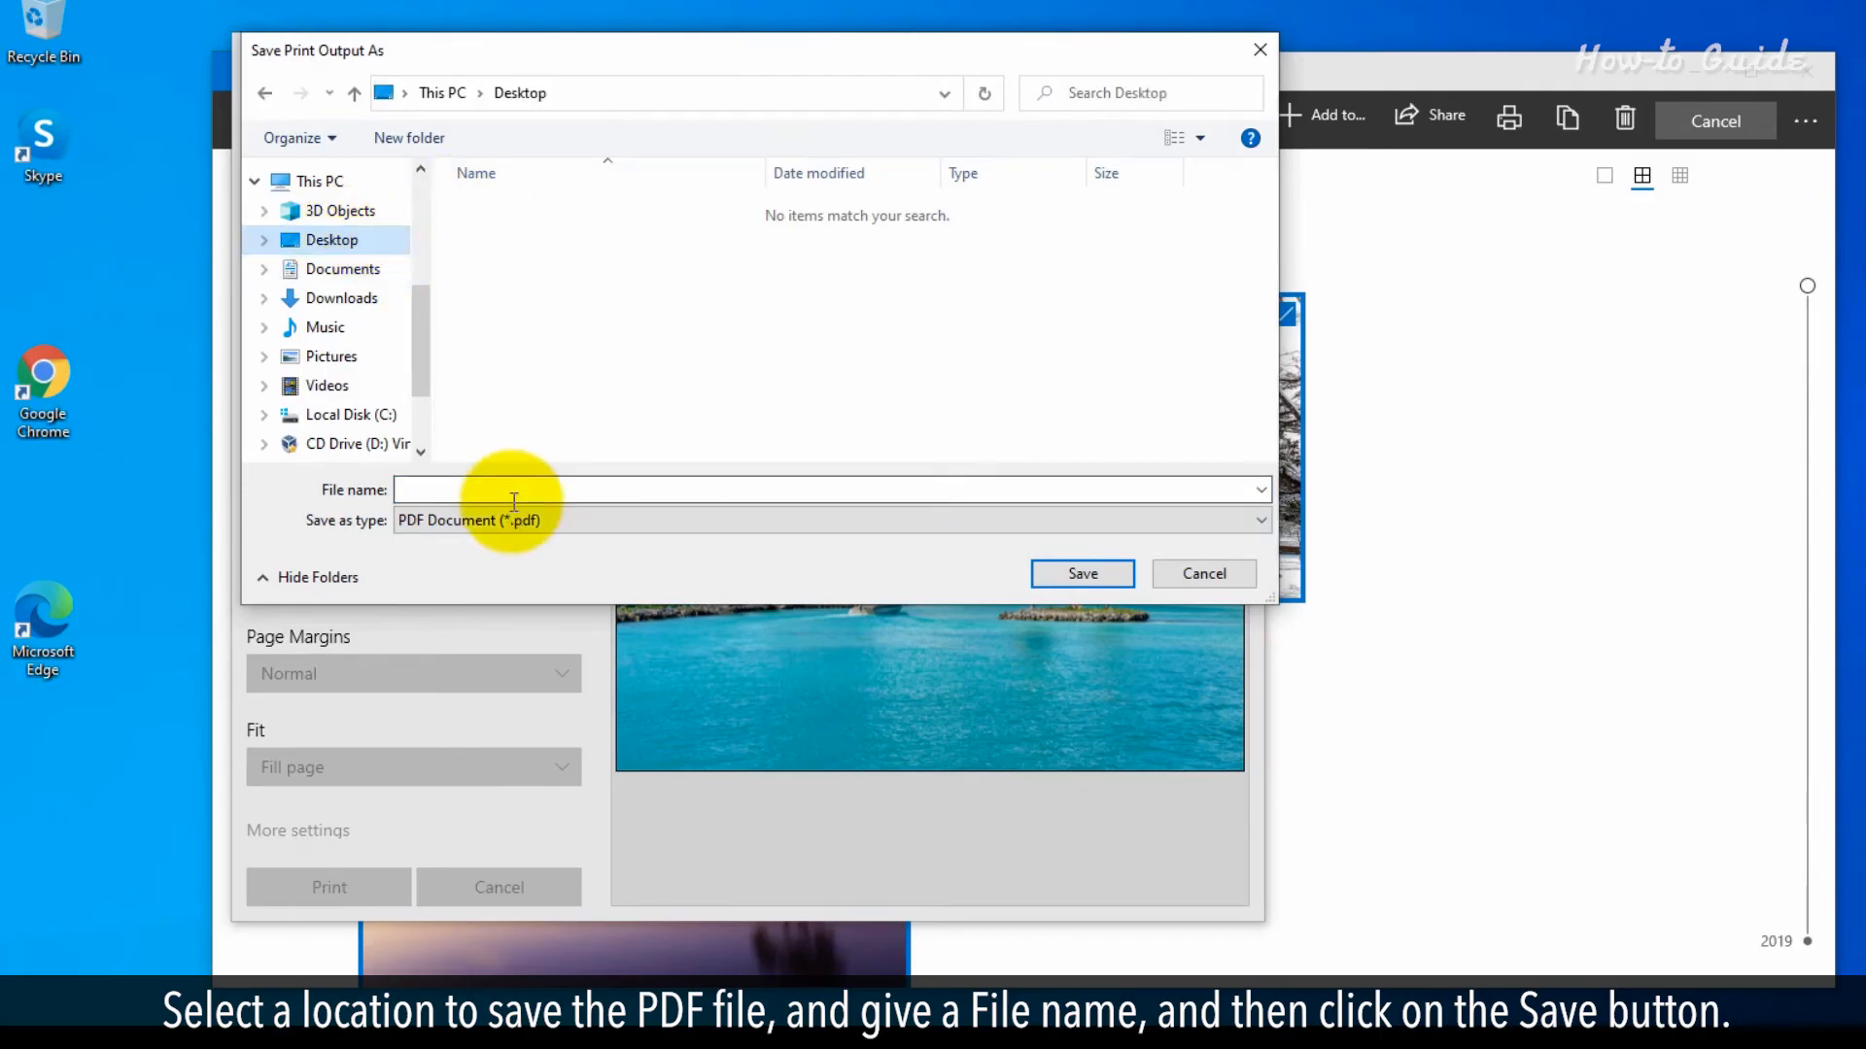
text(Photos)
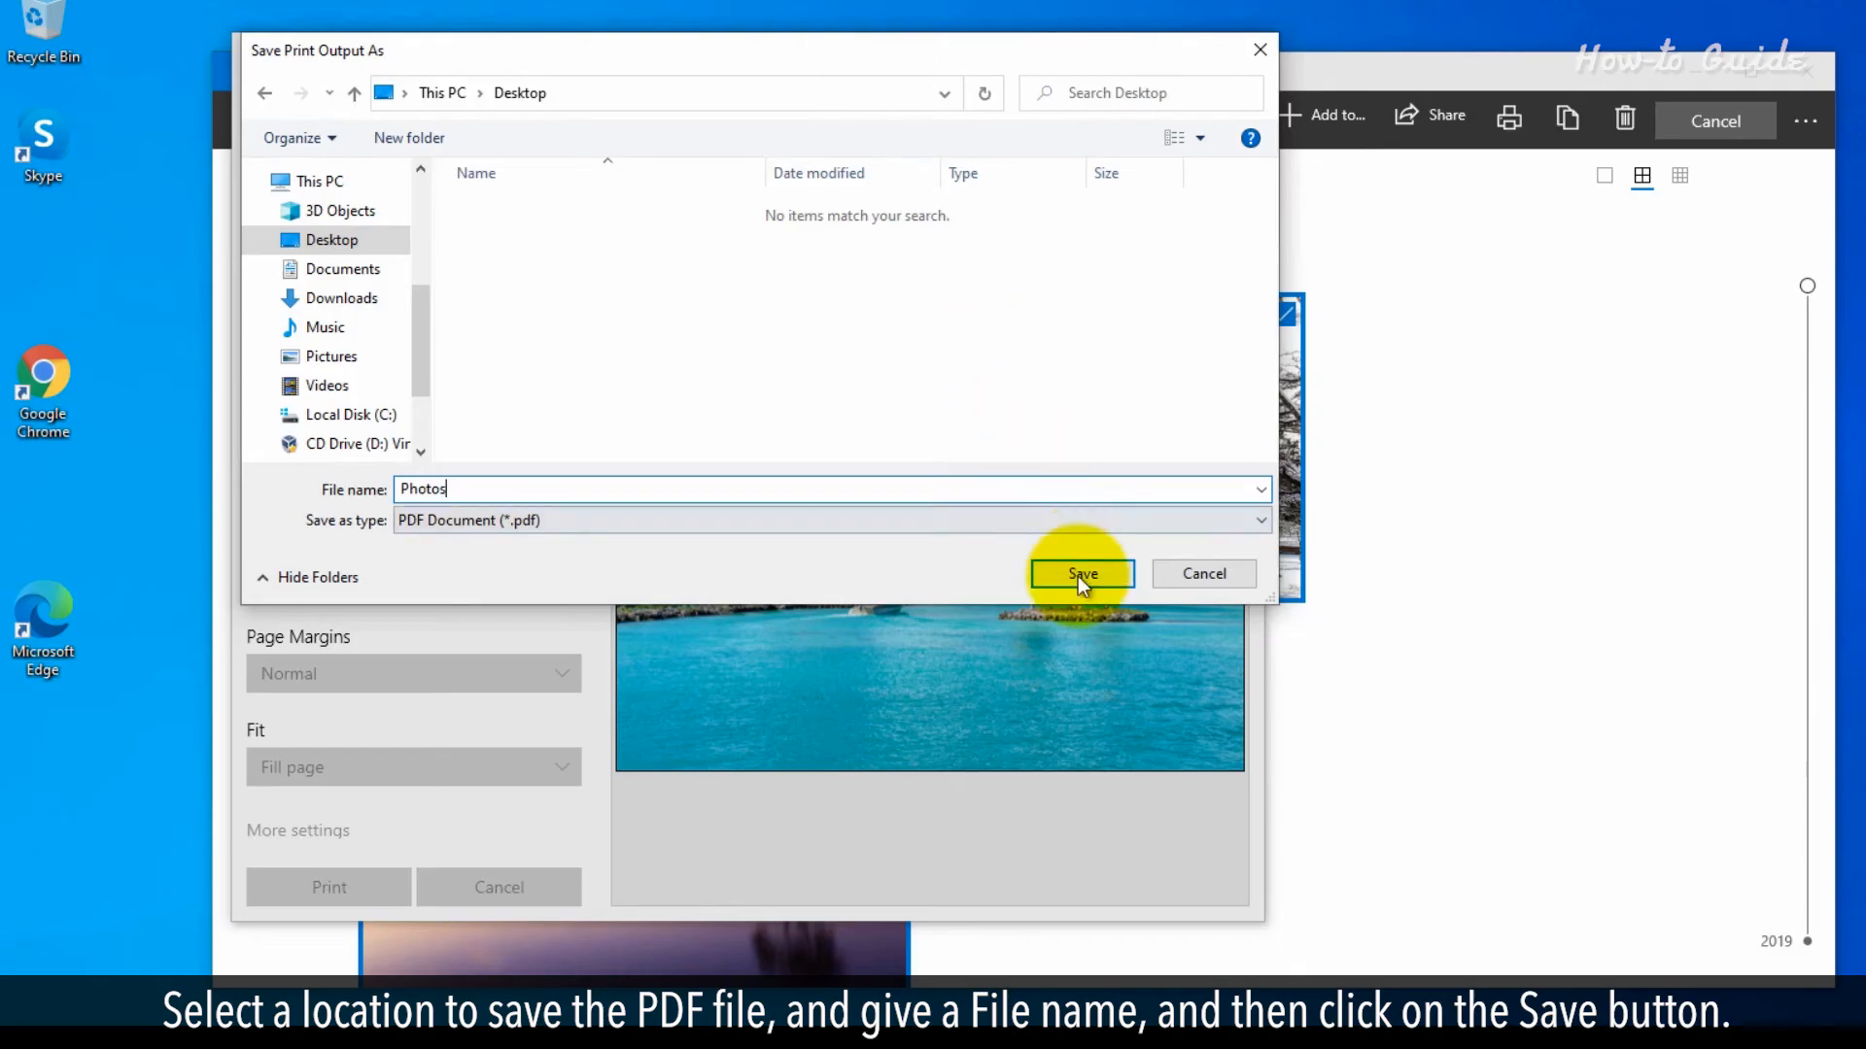
click(1081, 573)
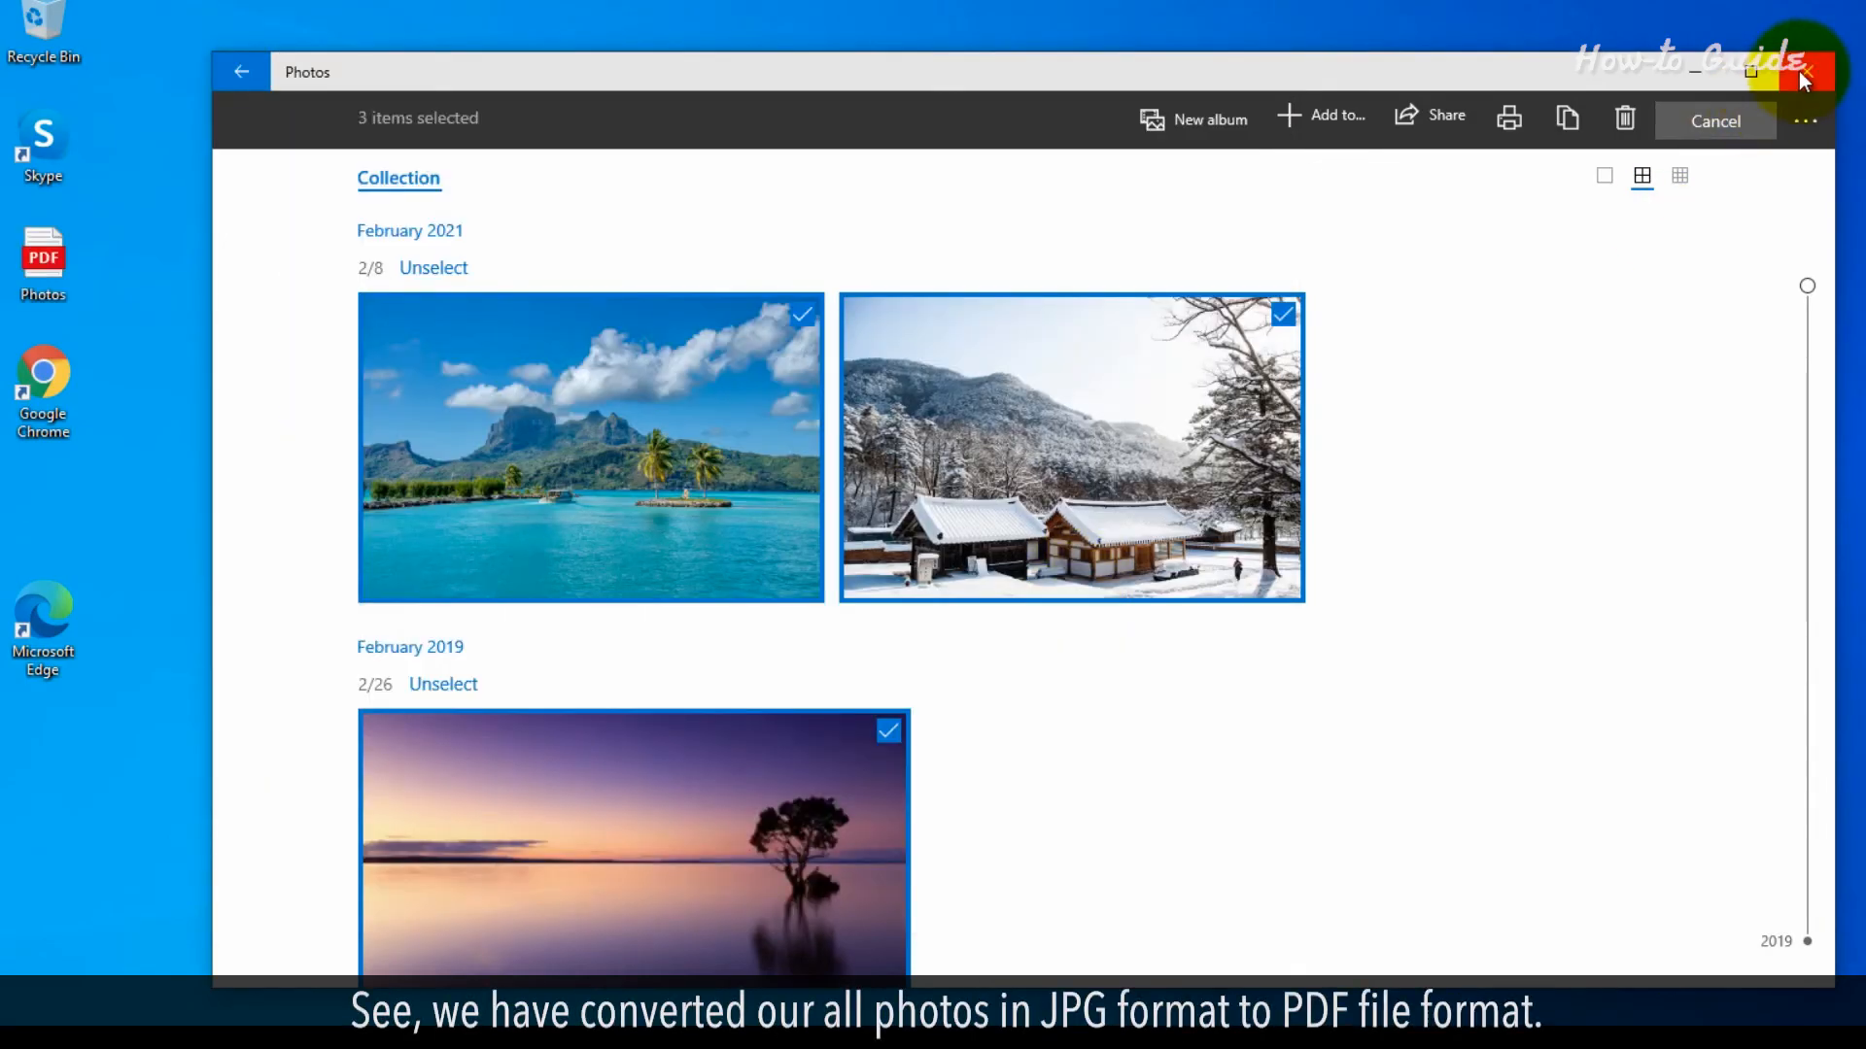
Step: Close Photos and open Photos.pdf from the desktop to view its three pages
click(1804, 72)
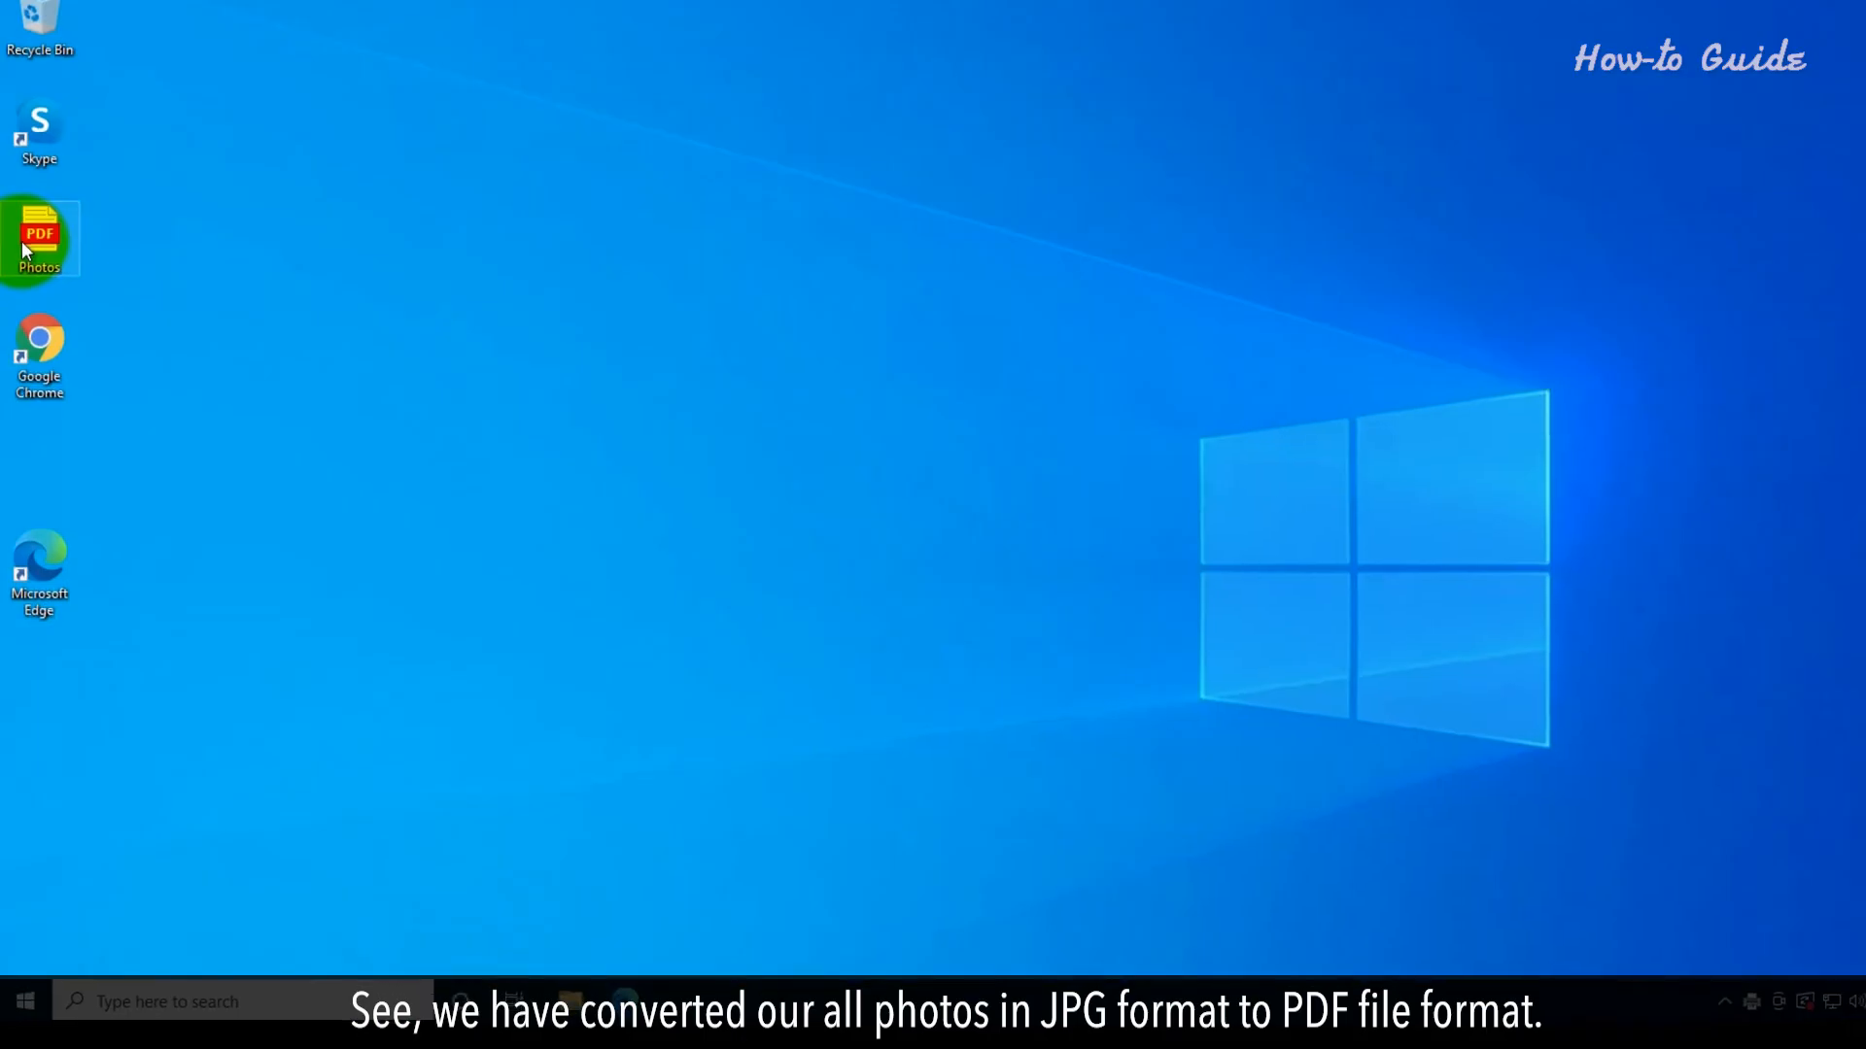
double_click(38, 237)
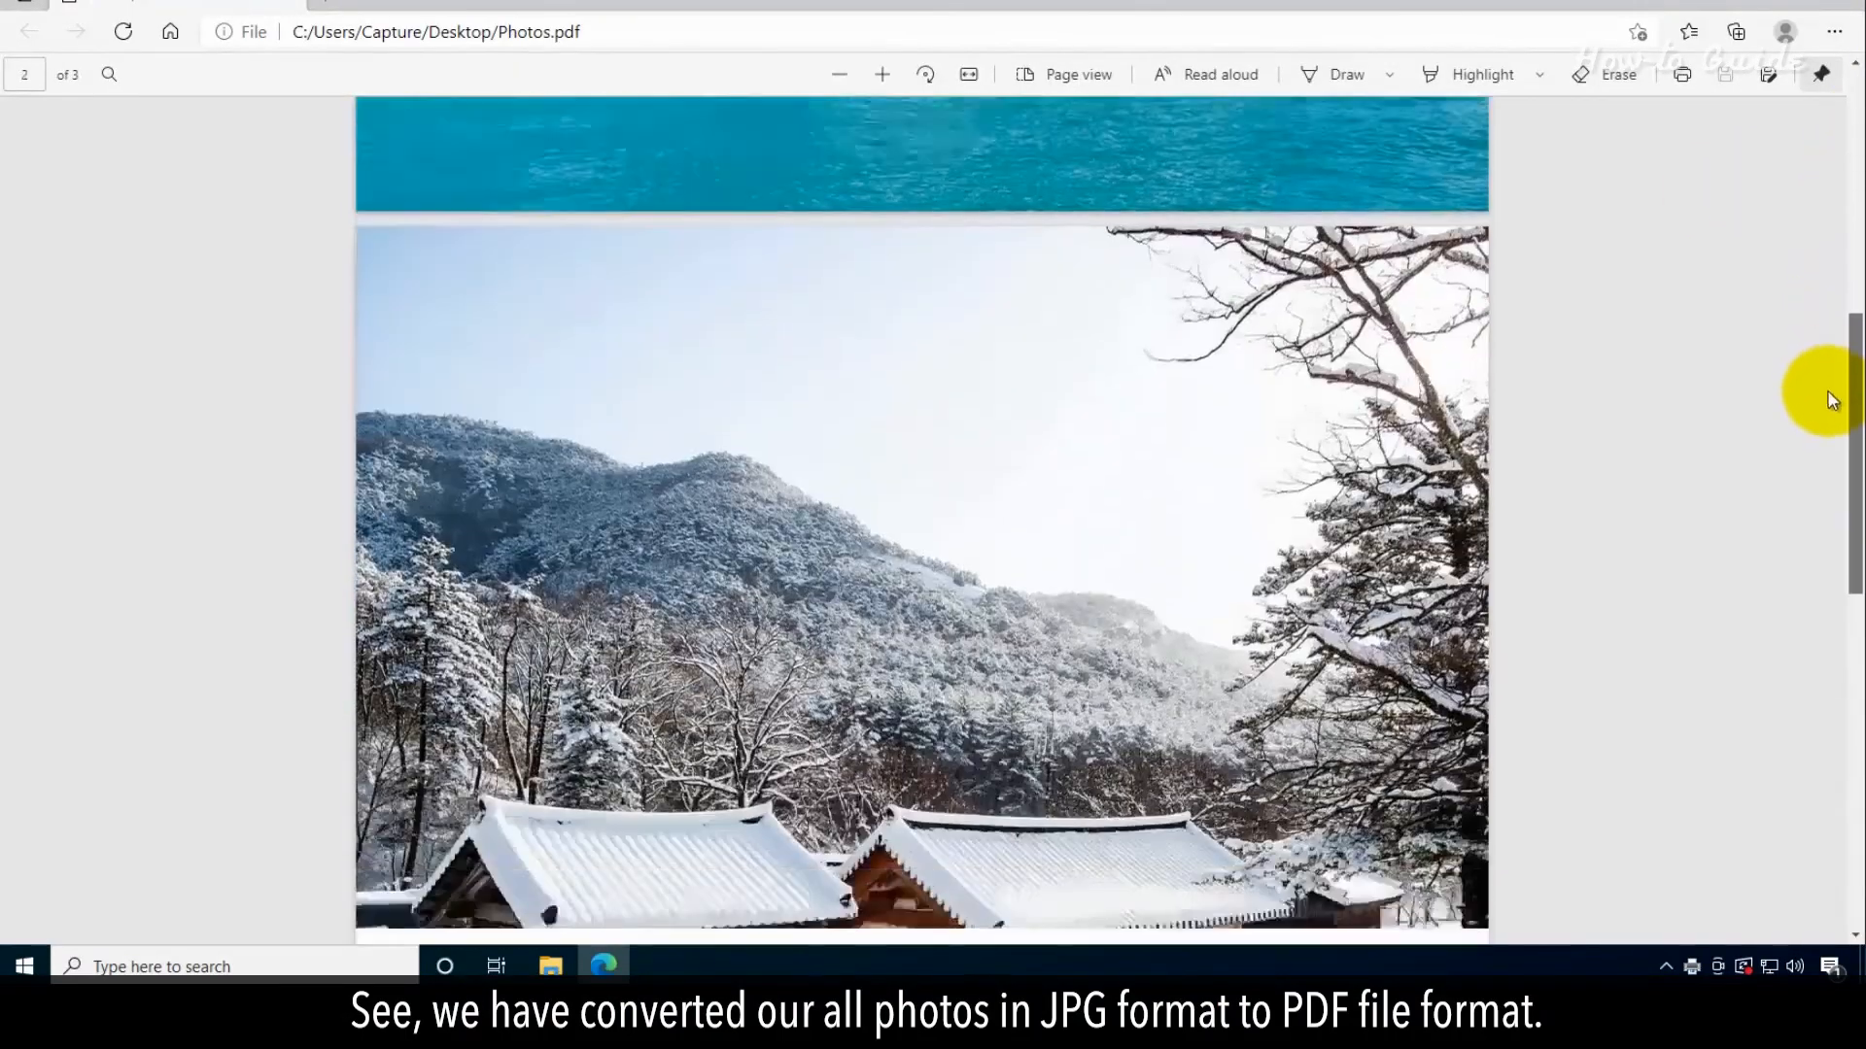